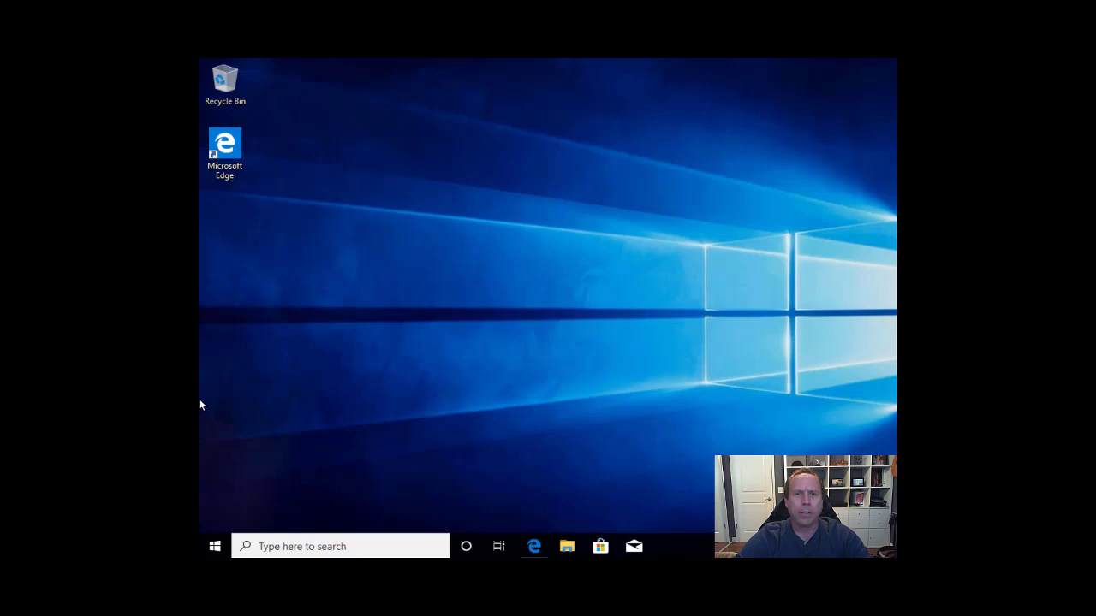
pyautogui.moveTo(281, 157)
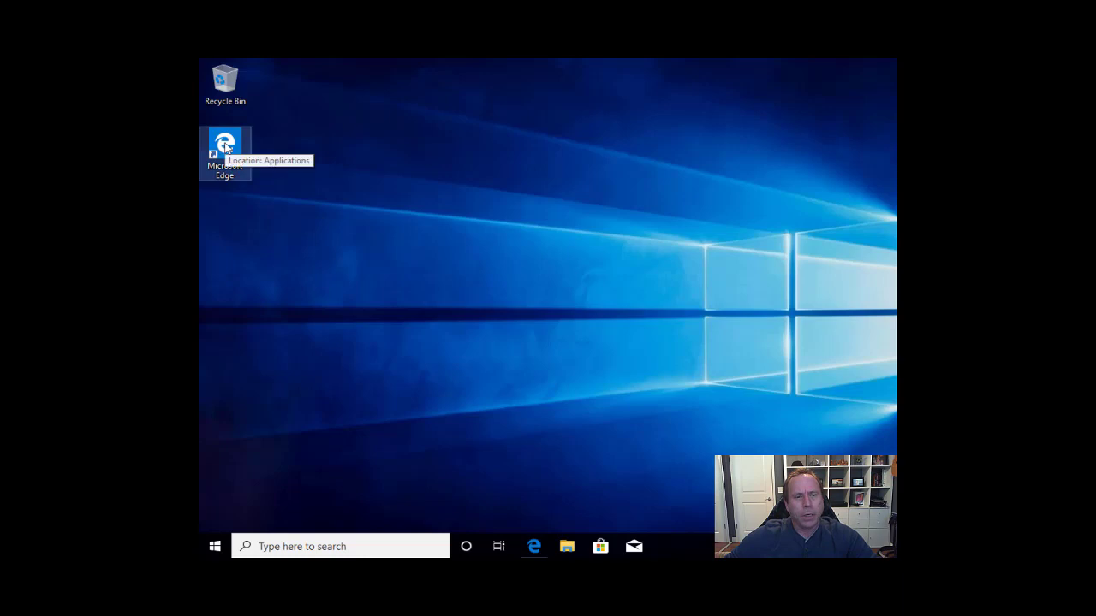
pyautogui.moveTo(312, 176)
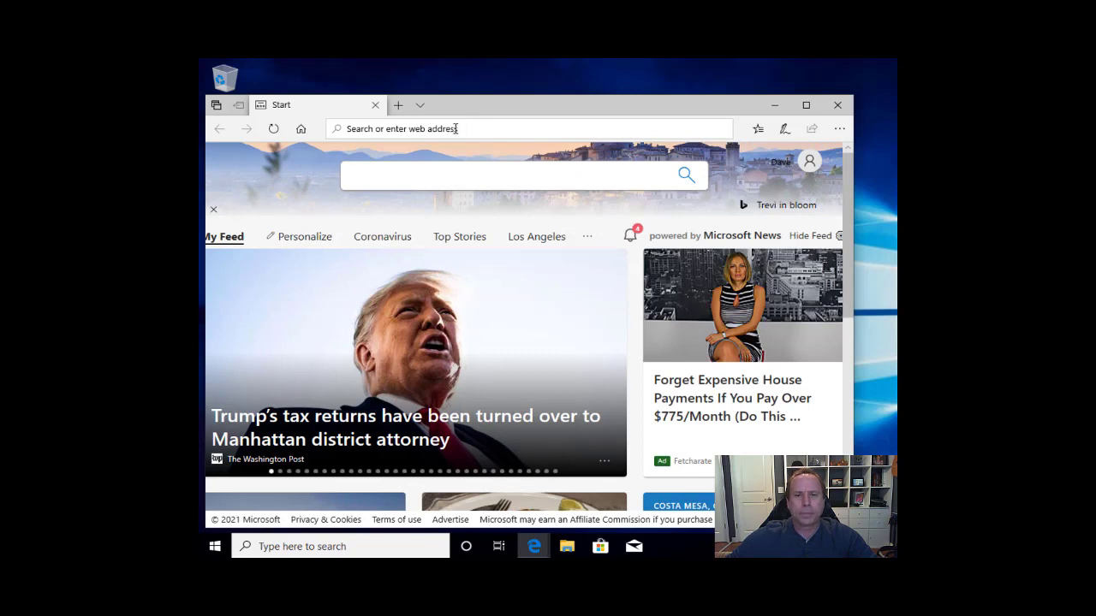
pyautogui.moveTo(343, 133)
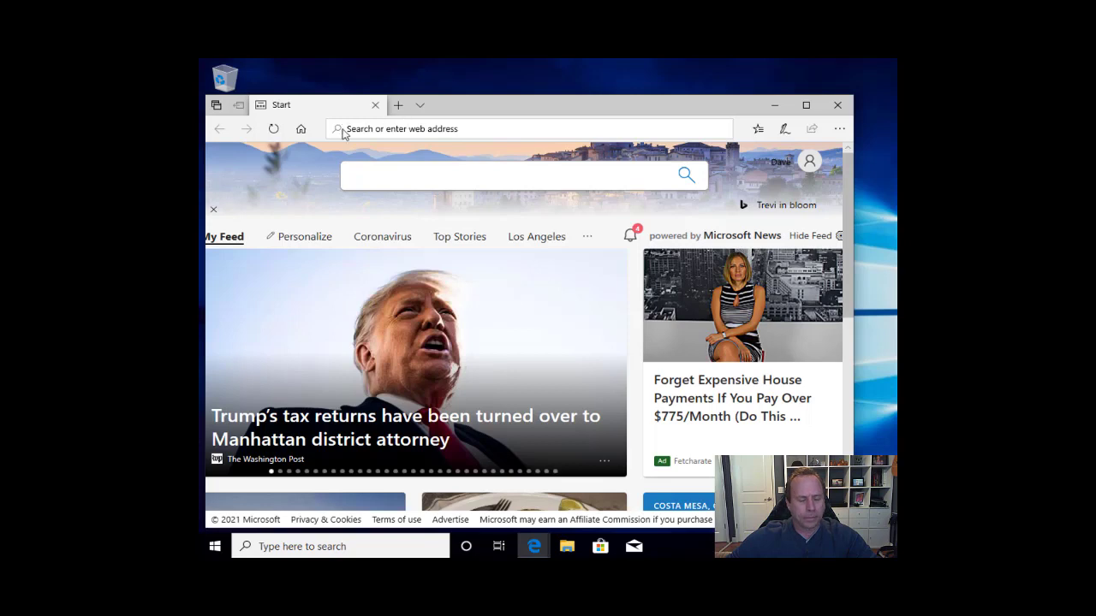
# Load office.com in Edge to reach the Office welcome-back sign-in page.
pyautogui.write('o')
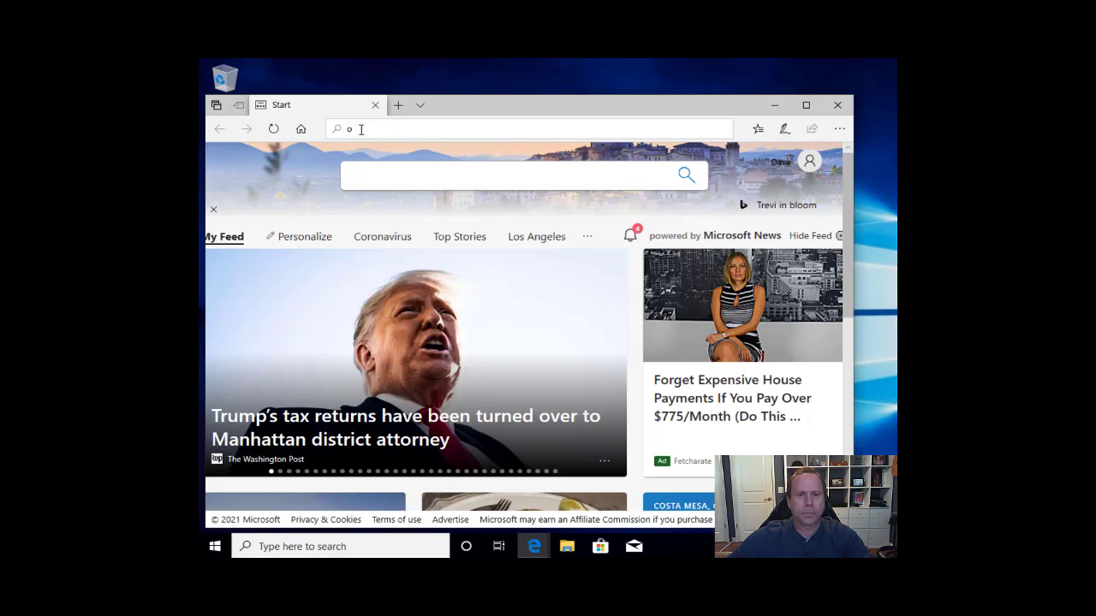
pyautogui.write('office.com/')
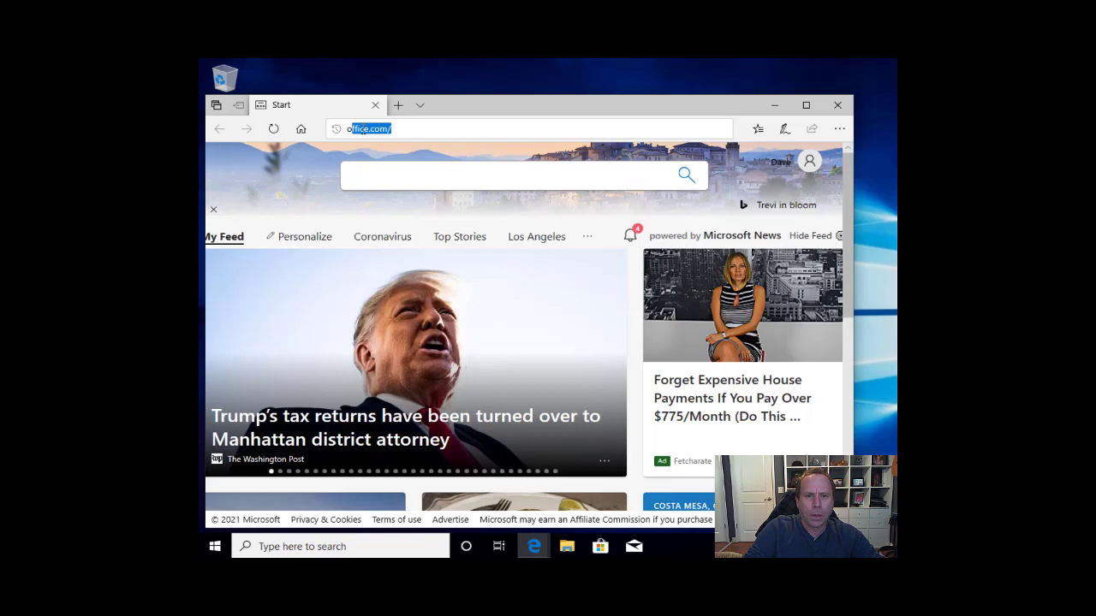
pyautogui.click(531, 128)
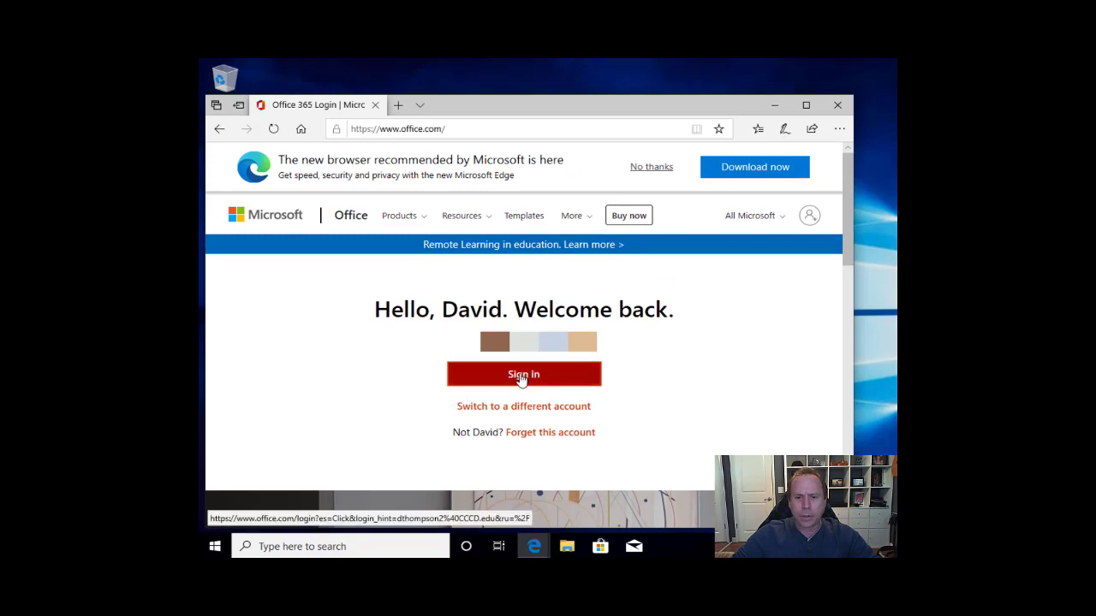
# Sign in through Coast Colleges PortalGuard with the college username and password.
pyautogui.click(524, 373)
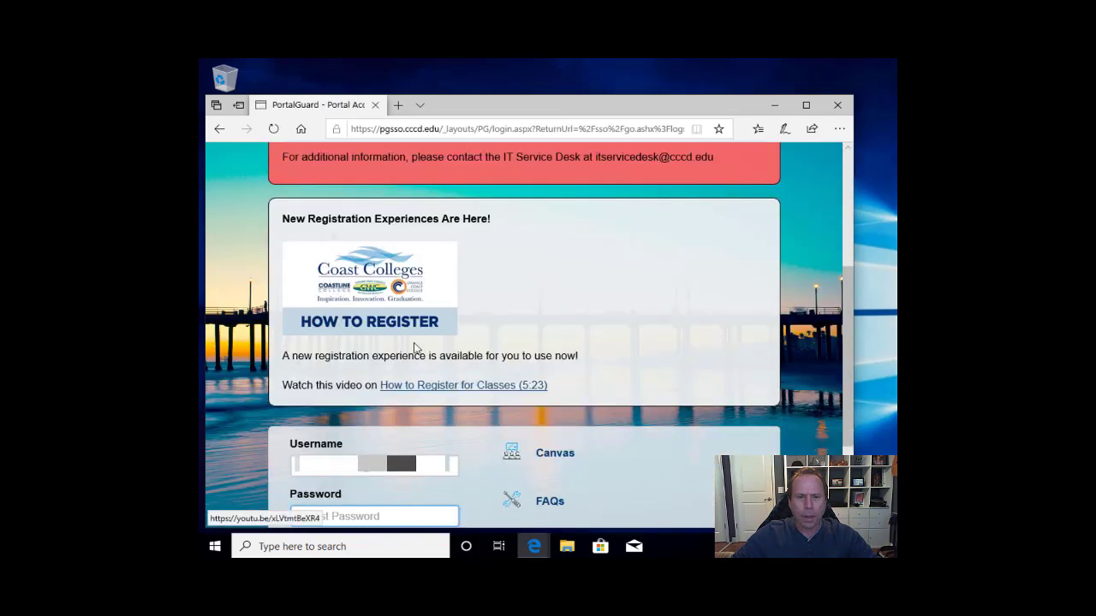
pyautogui.scroll(-3)
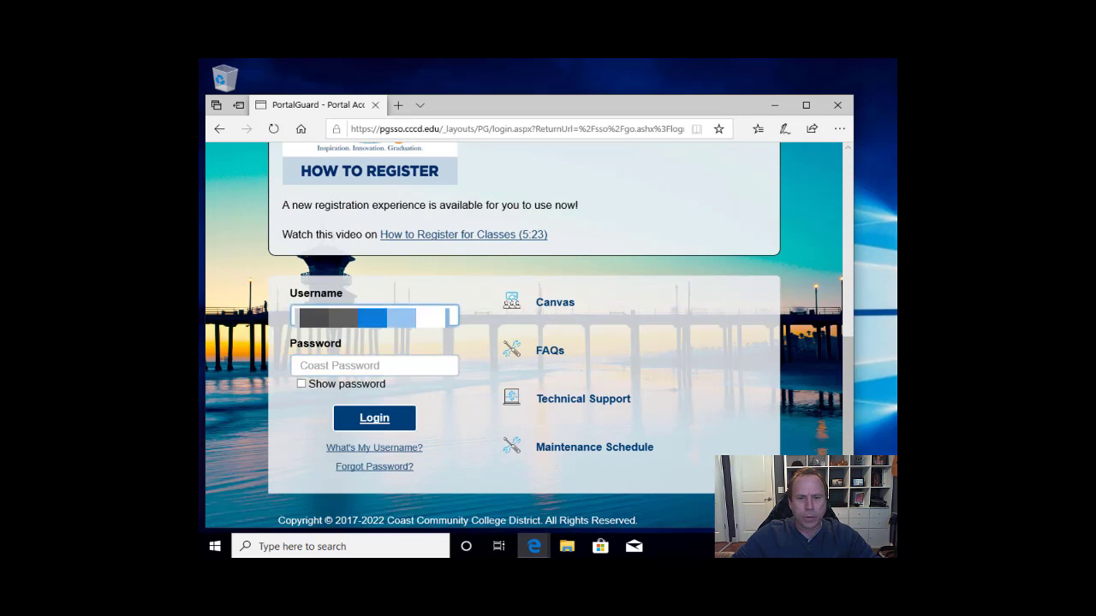
pyautogui.click(373, 367)
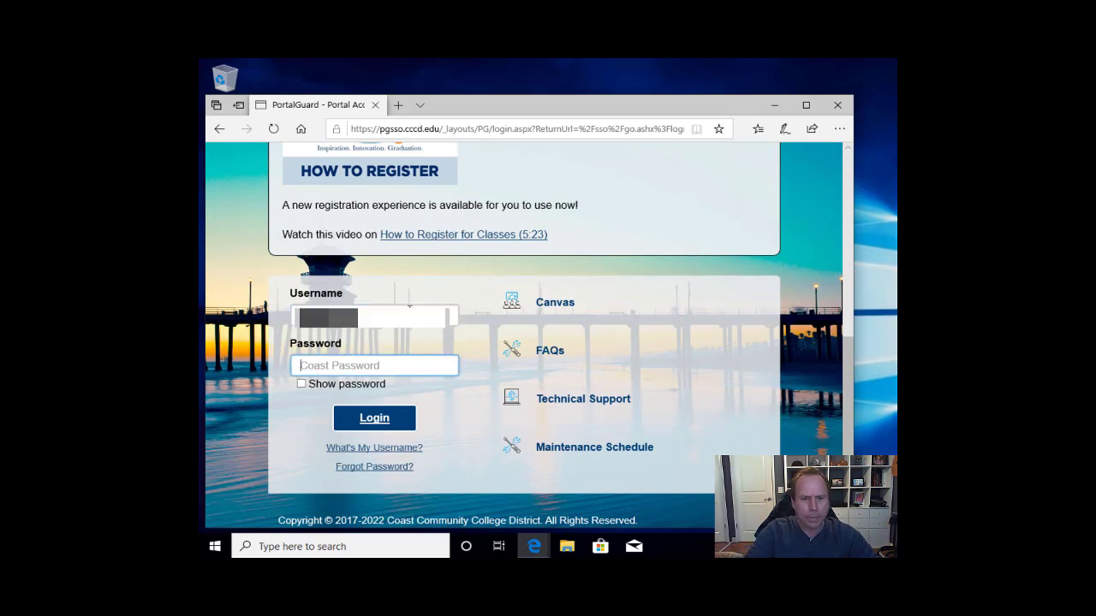
pyautogui.write('••')
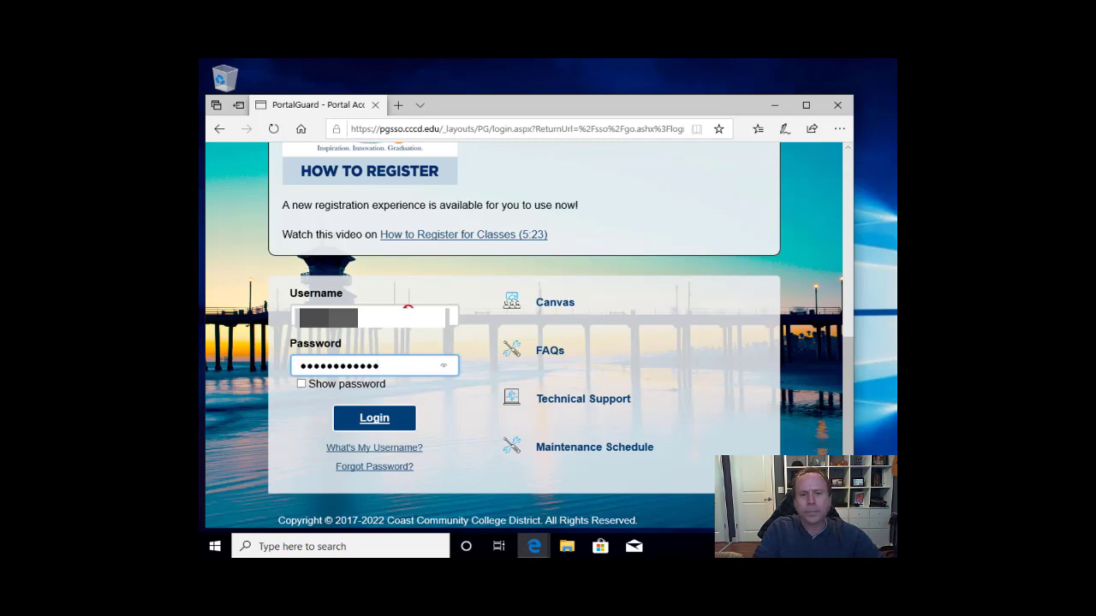
pyautogui.click(373, 418)
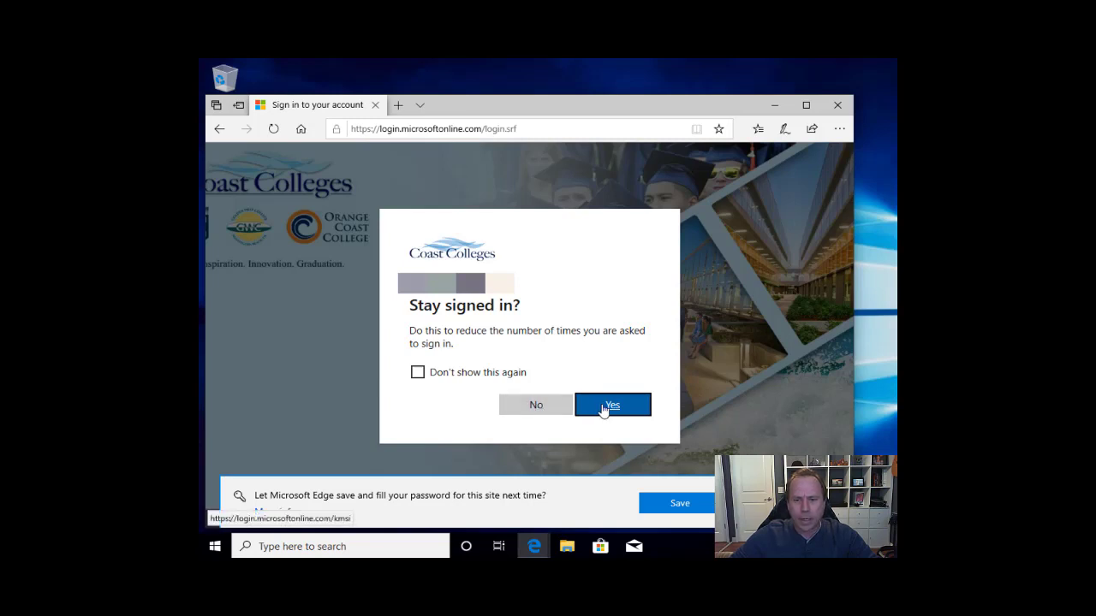
pyautogui.moveTo(535, 404)
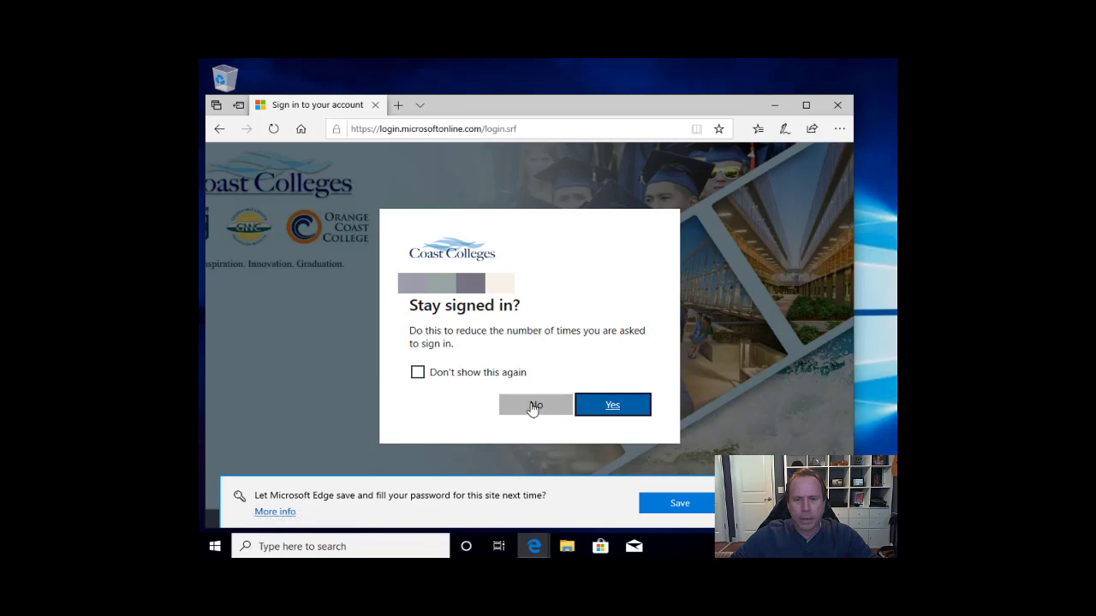
# Decline staying signed in, landing on the Office 365 home page.
pyautogui.click(534, 404)
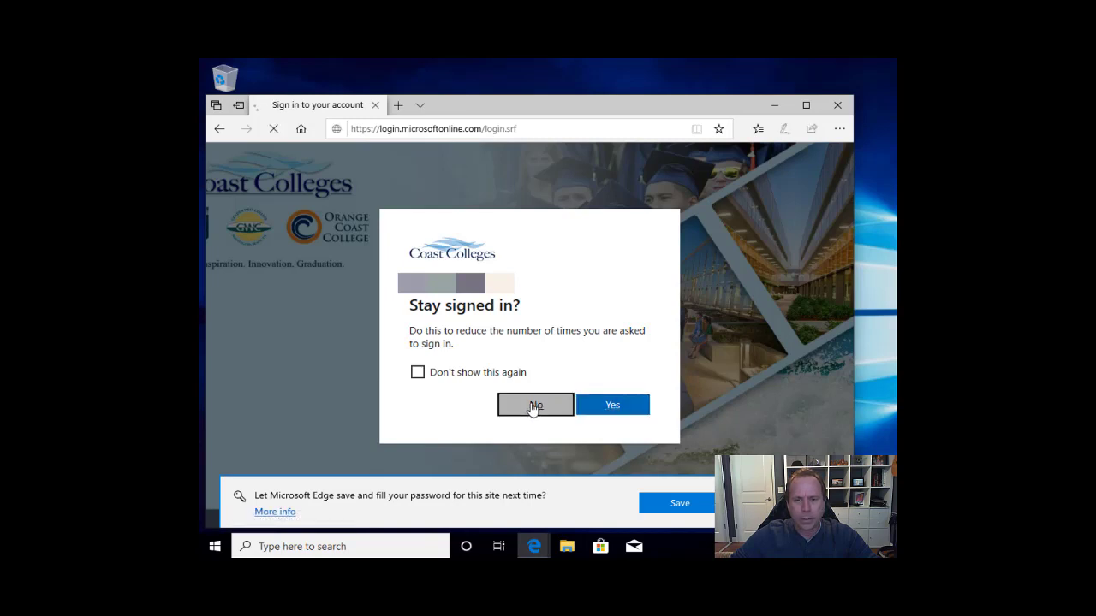
pyautogui.click(534, 404)
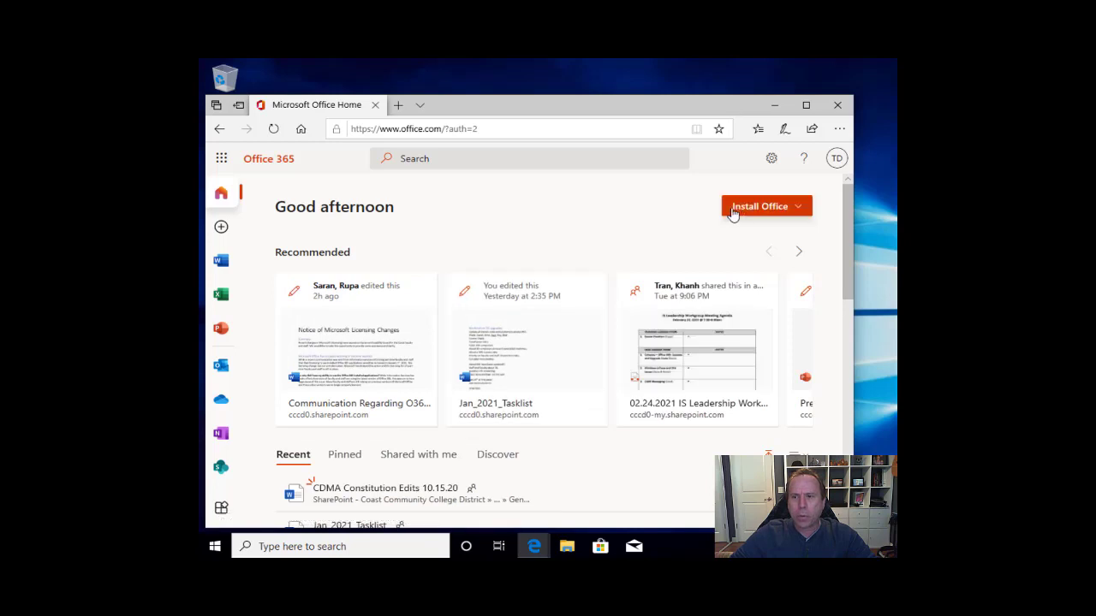
pyautogui.moveTo(763, 207)
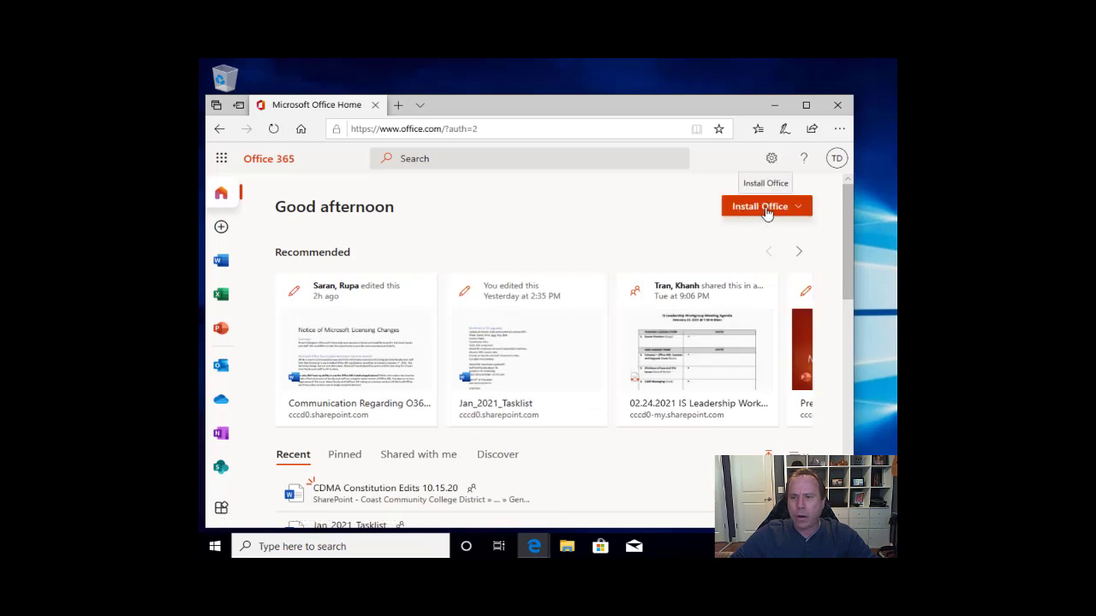
pyautogui.moveTo(801, 212)
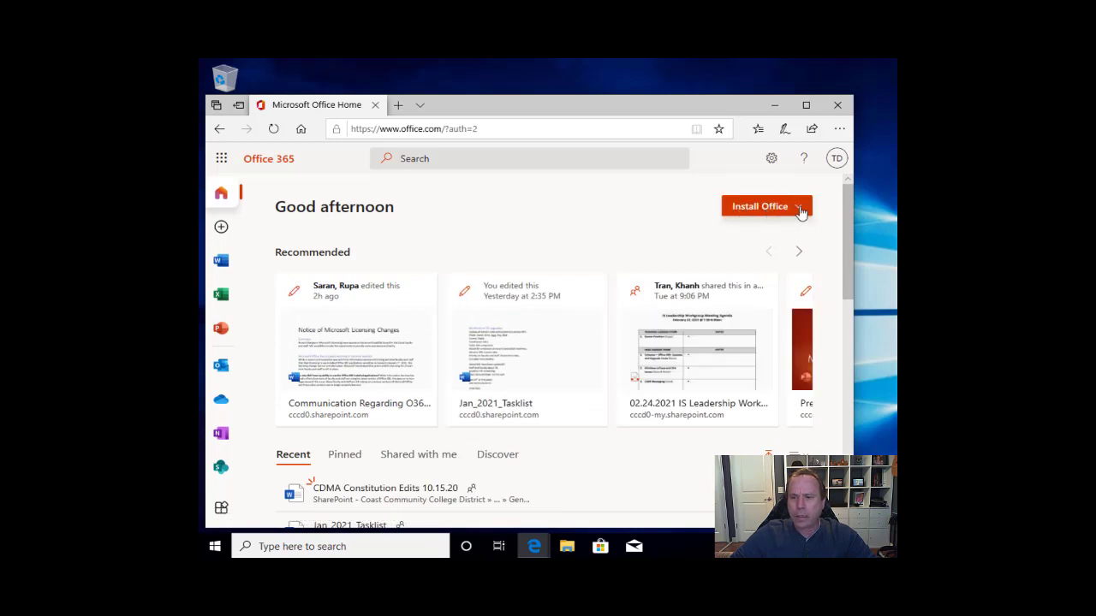
# Request the full Office 365 apps download from the Install Office menu.
pyautogui.click(759, 206)
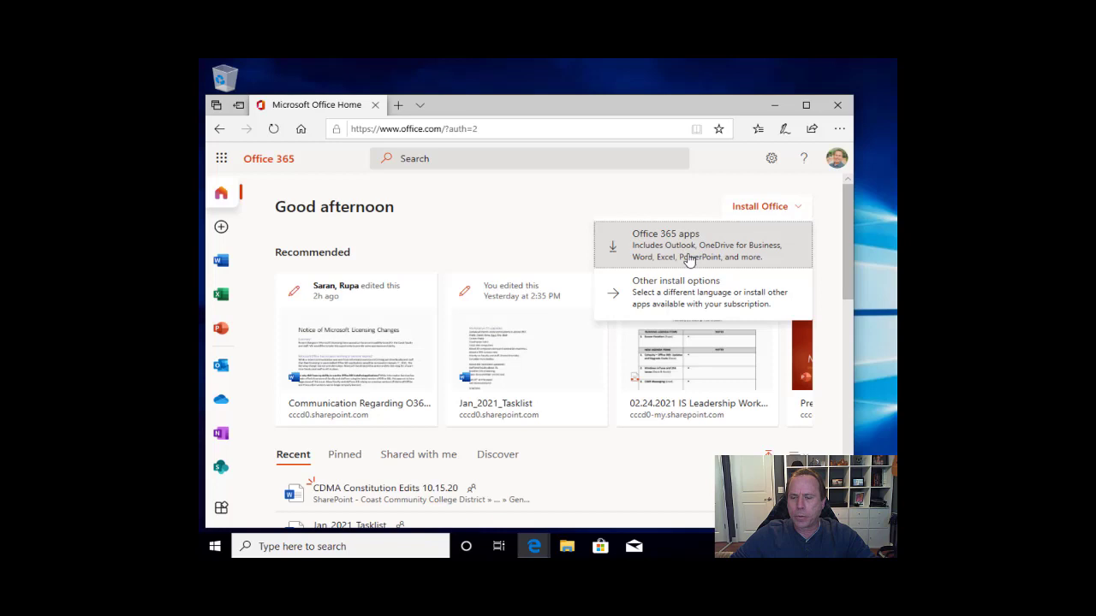
pyautogui.moveTo(691, 249)
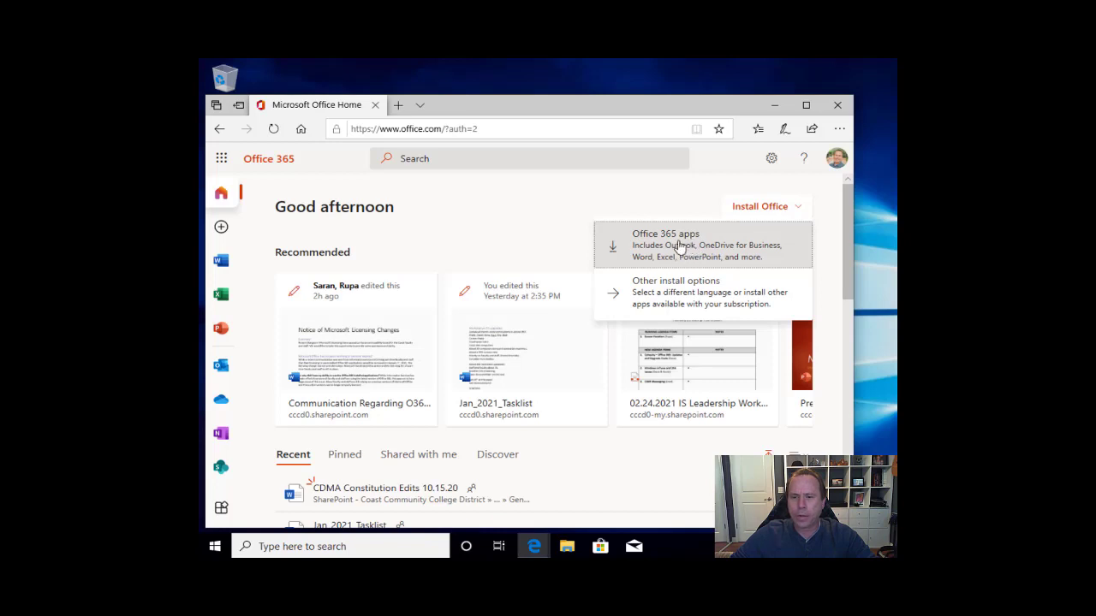
pyautogui.click(613, 245)
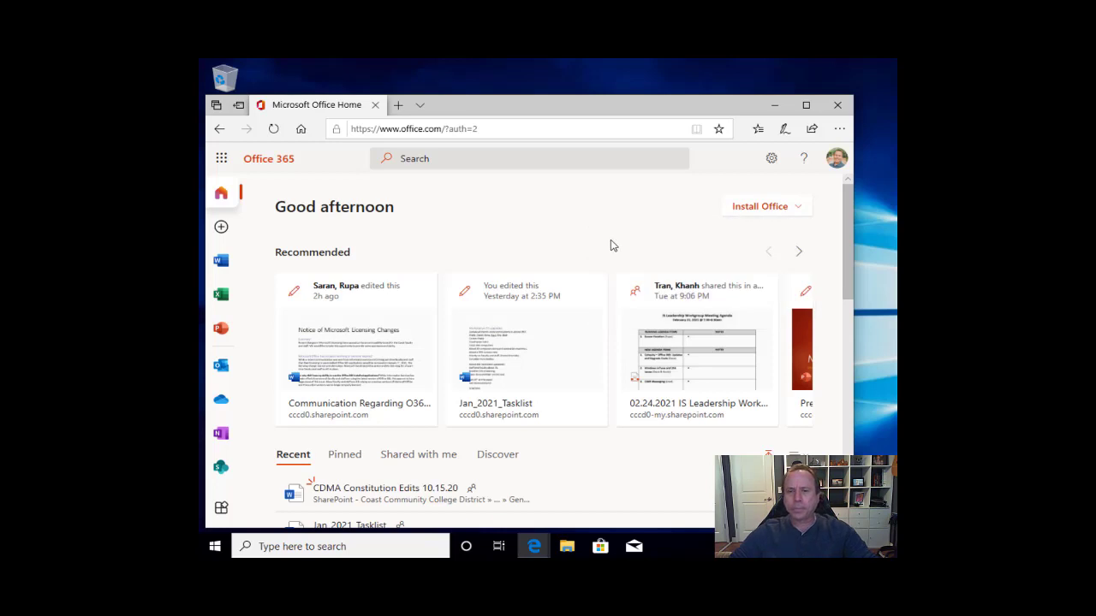
# Run the downloaded OfficeSetup.exe installer from the download bar.
pyautogui.click(760, 205)
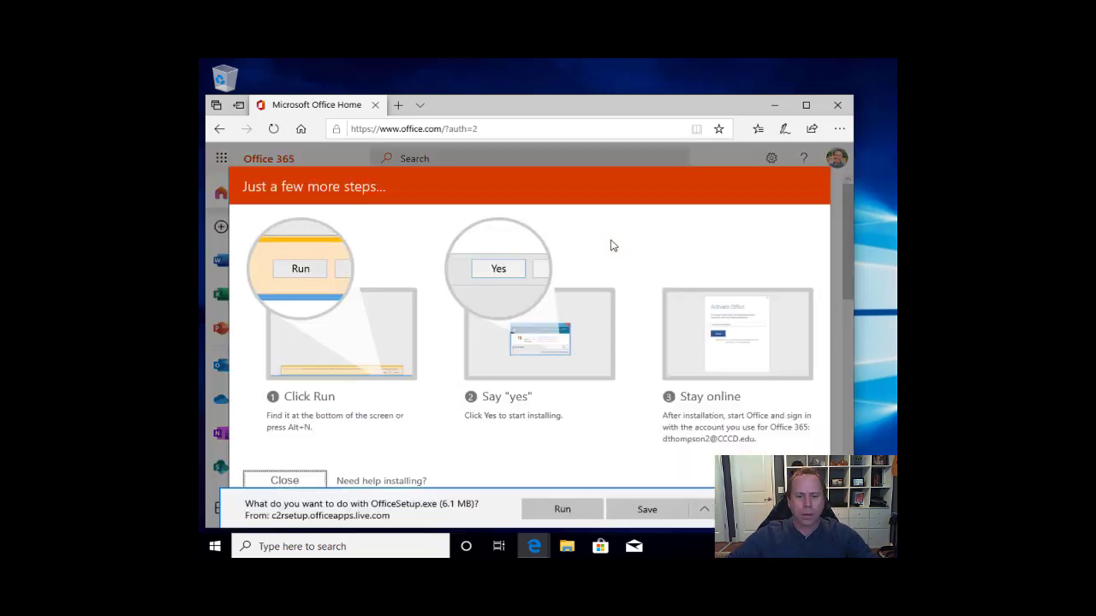
pyautogui.moveTo(538, 253)
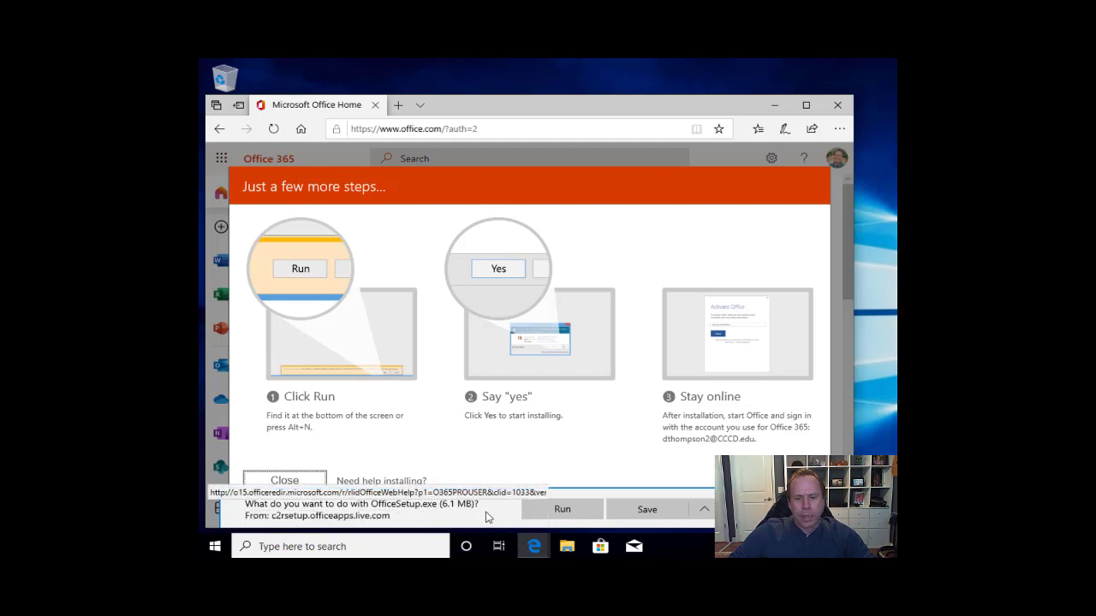
pyautogui.moveTo(445, 519)
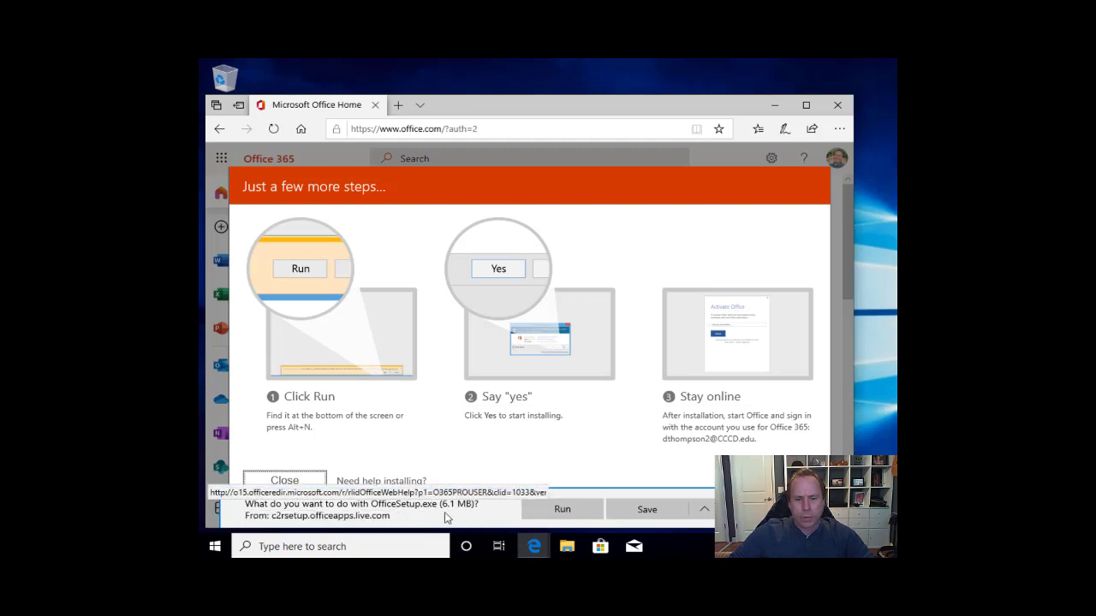
pyautogui.moveTo(493, 517)
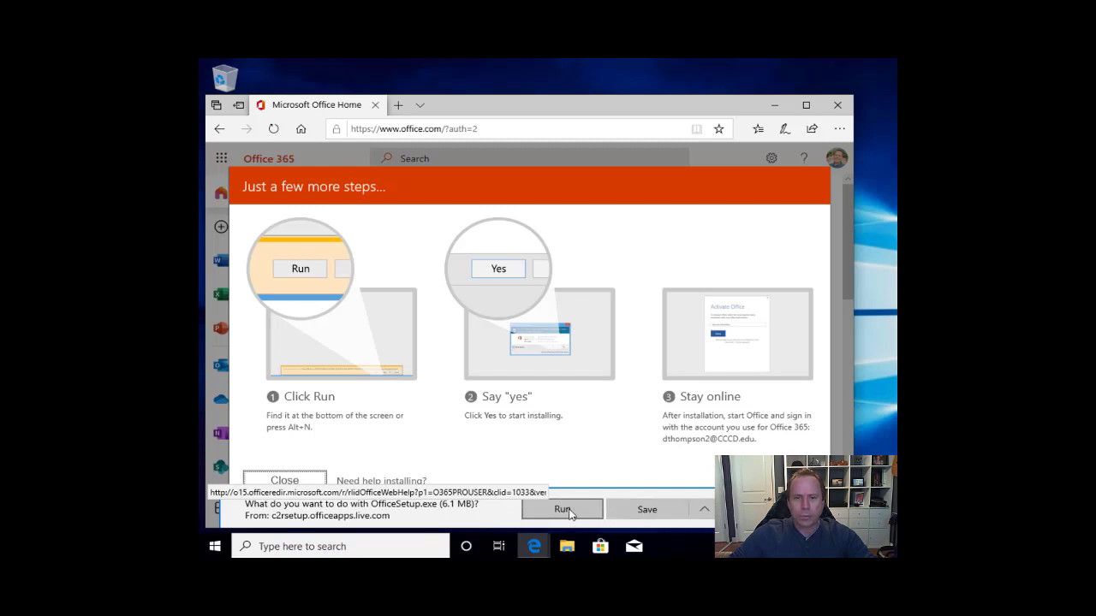
pyautogui.click(561, 510)
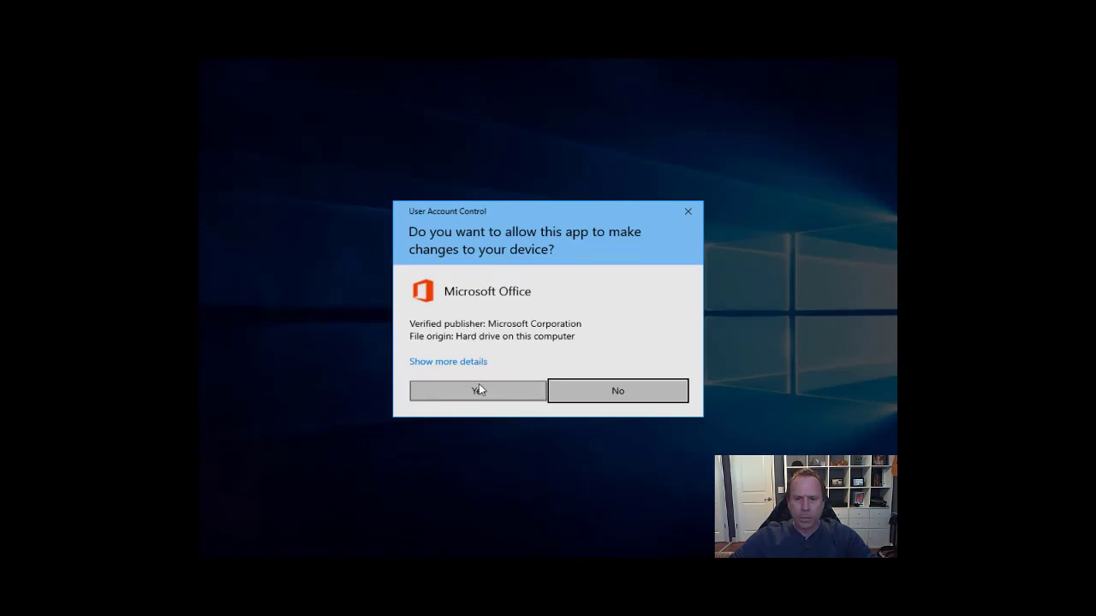
# Allow Microsoft Office to make changes via the User Account Control prompt.
pyautogui.click(475, 391)
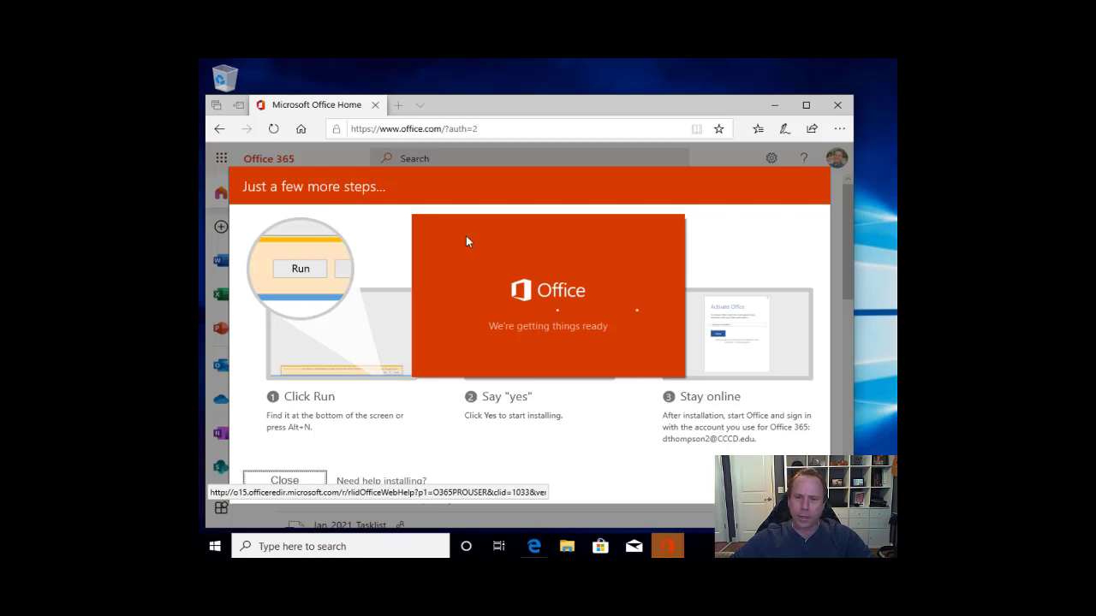
pyautogui.moveTo(494, 288)
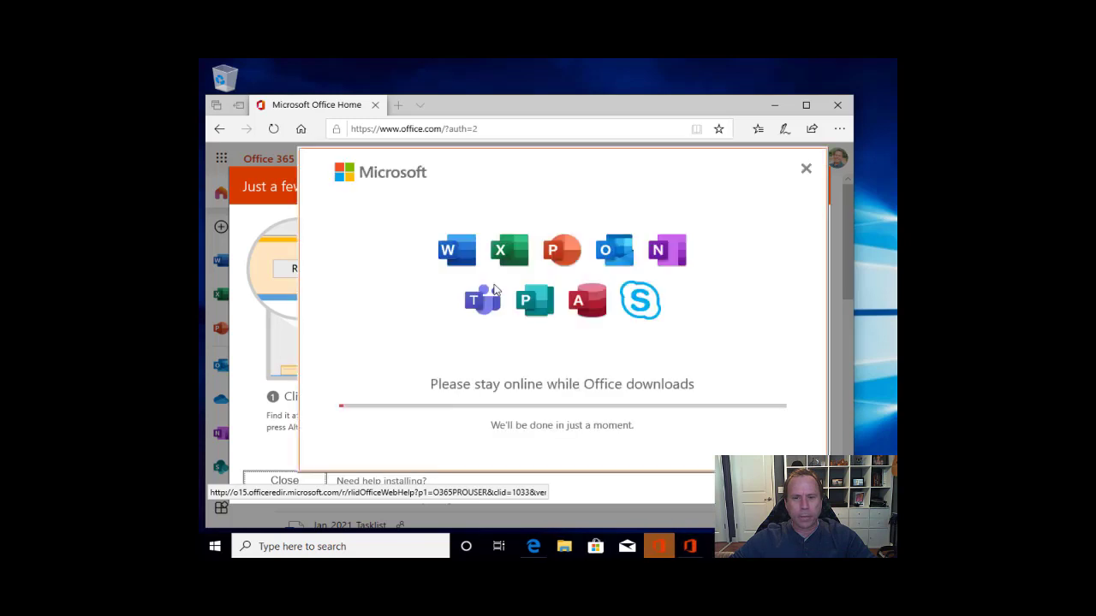
pyautogui.moveTo(483, 300)
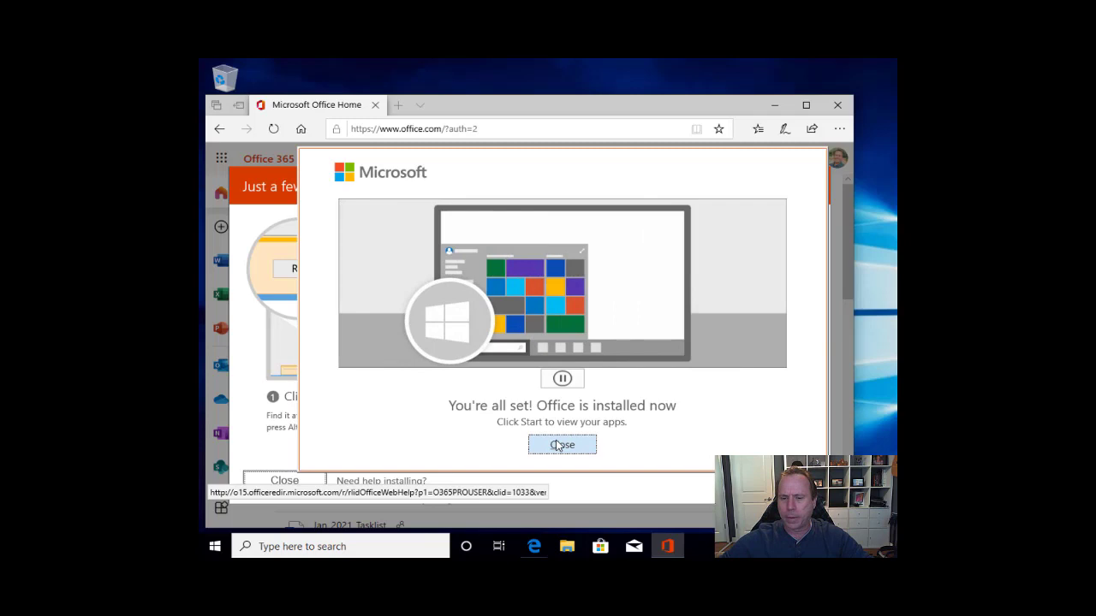
# Dismiss the 'You're all set' installer message and close the Edge window.
pyautogui.click(562, 445)
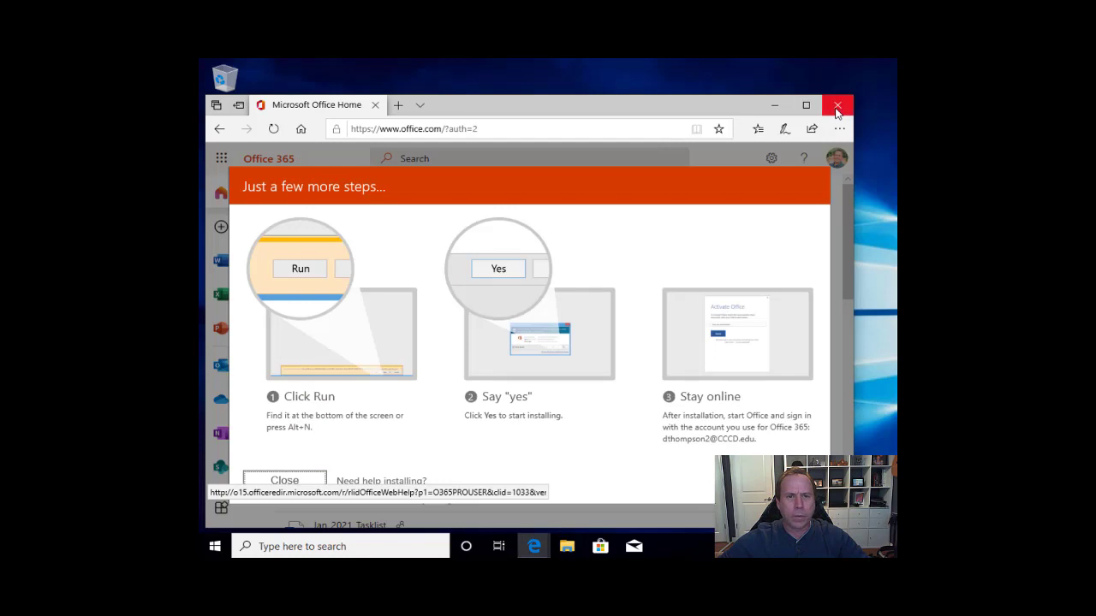
pyautogui.click(837, 106)
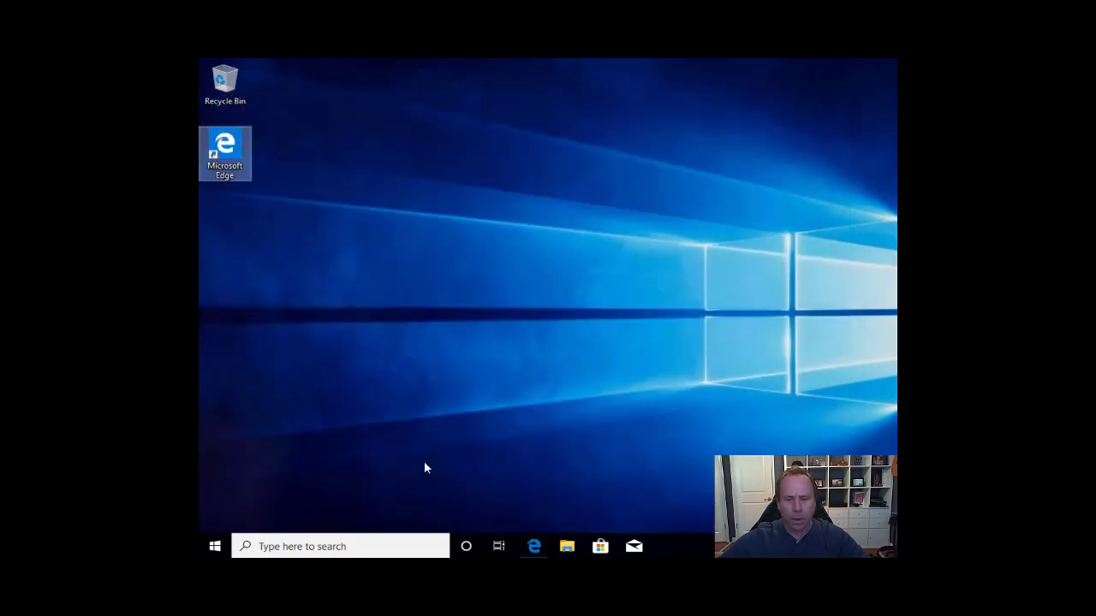
# Launch Word from the Start menu's recently added apps.
pyautogui.click(216, 546)
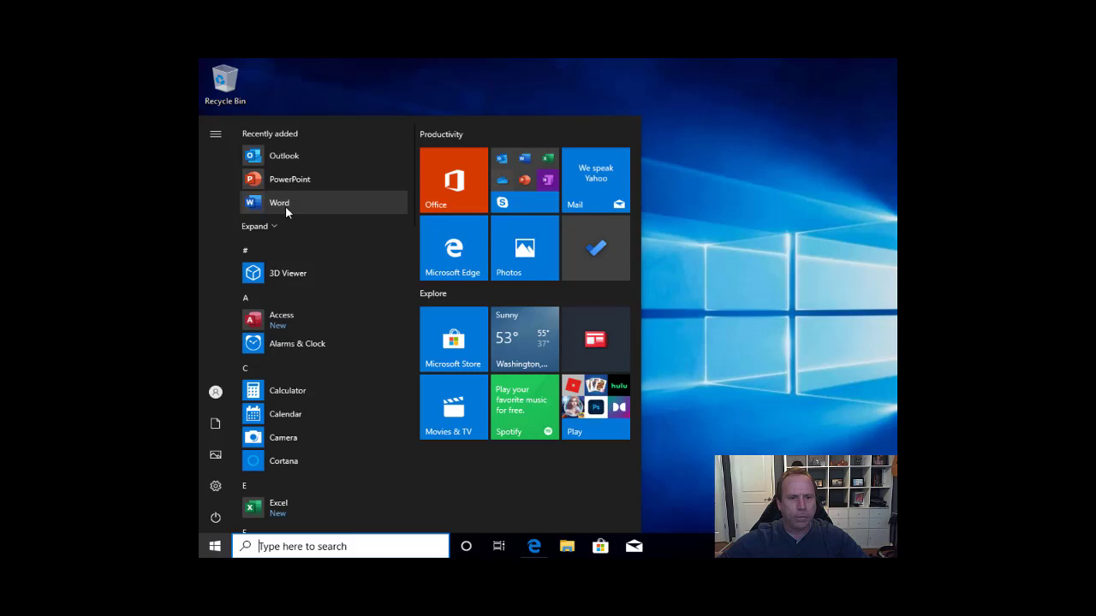
pyautogui.click(281, 202)
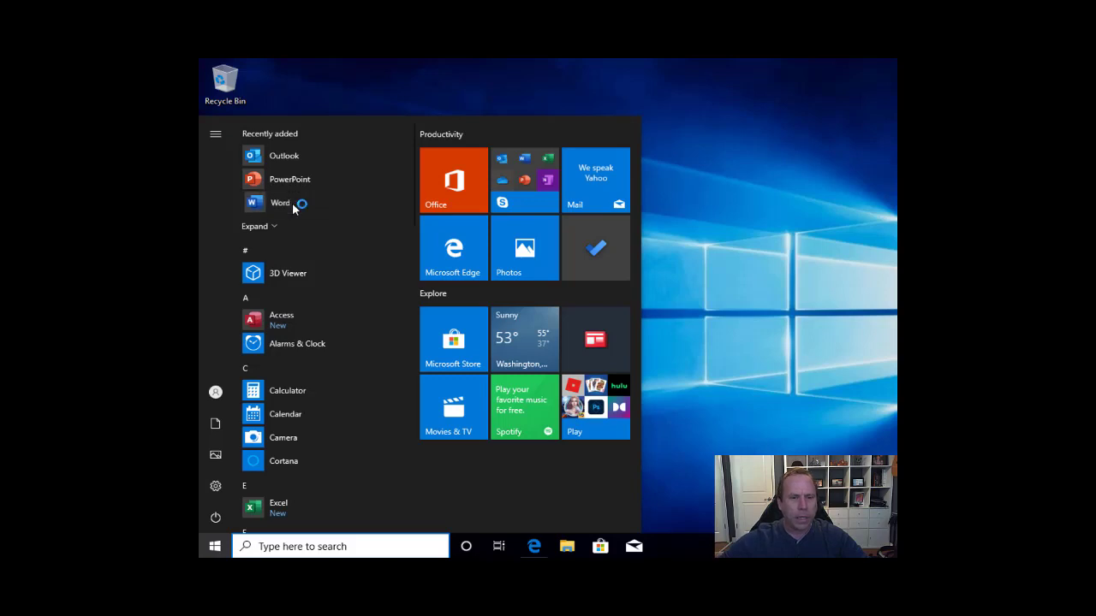
pyautogui.click(281, 202)
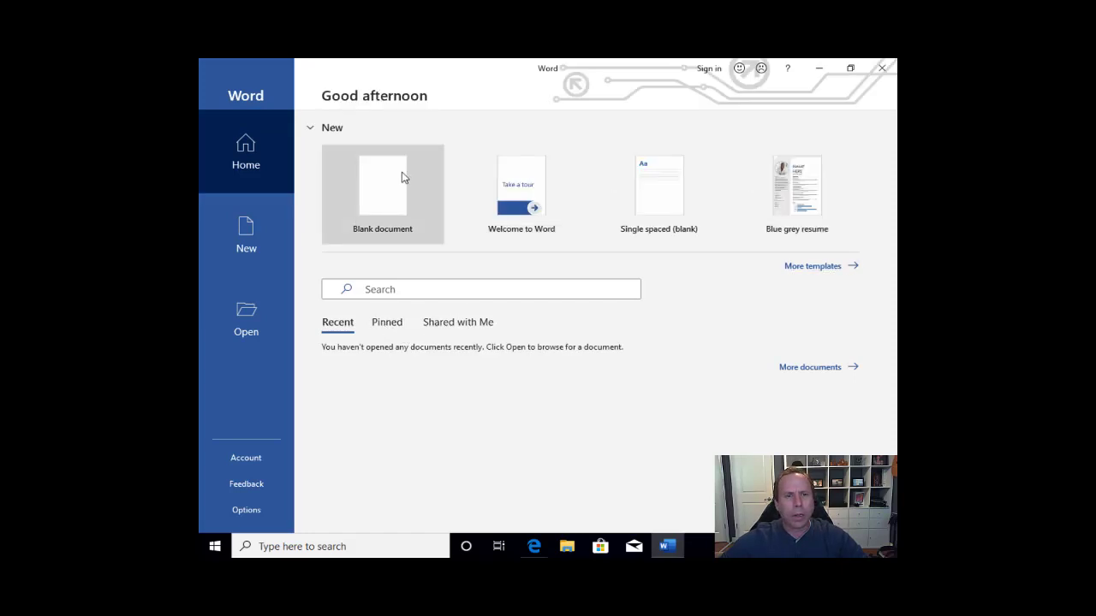
pyautogui.moveTo(709, 72)
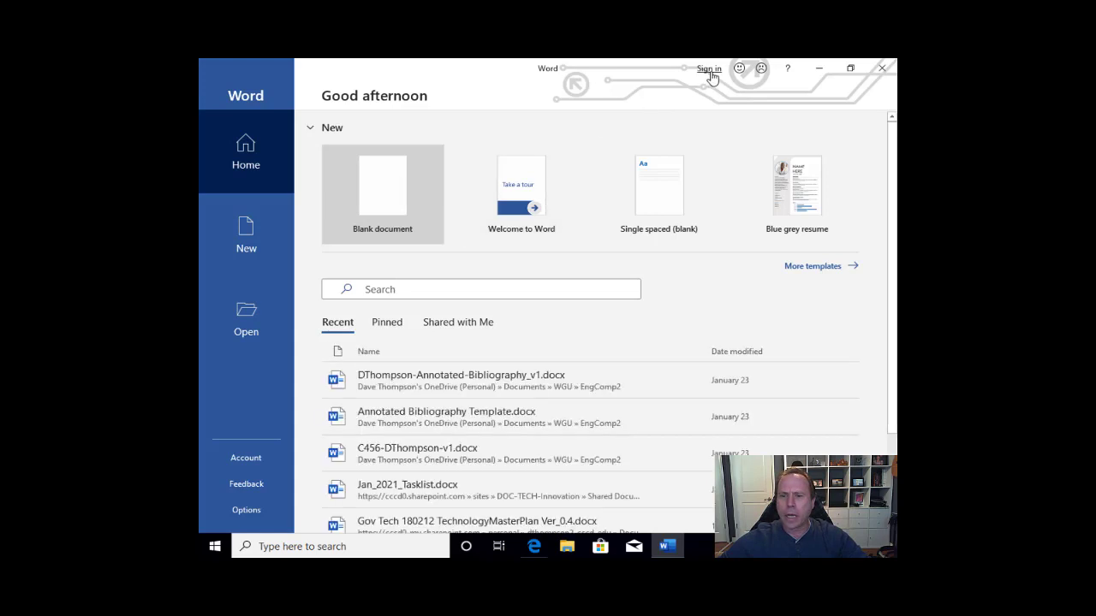
# Begin signing in to Office from the Word start screen title bar.
pyautogui.click(709, 68)
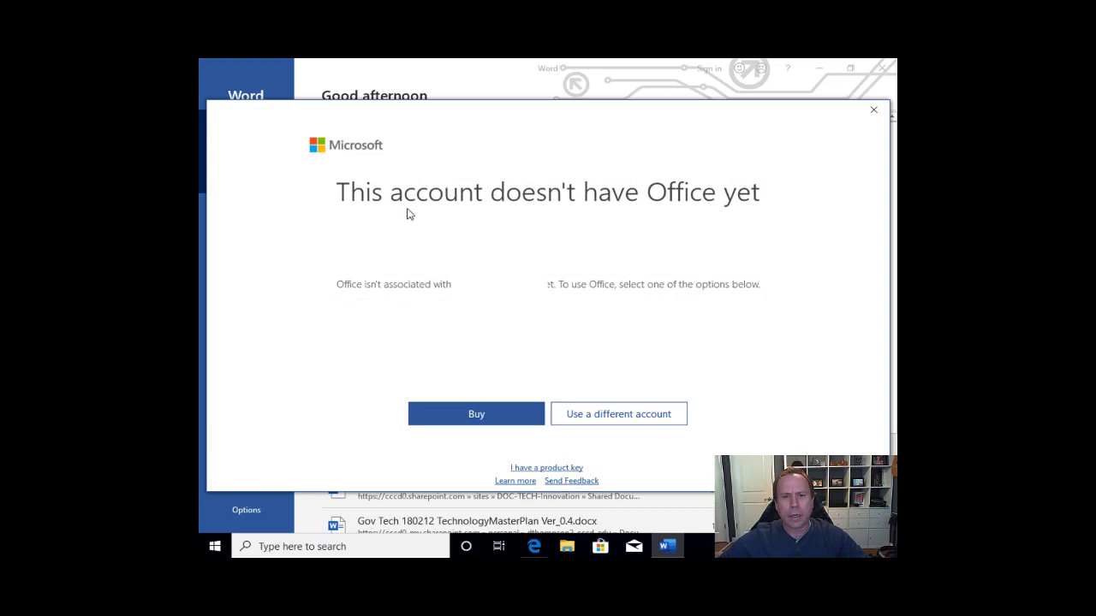
pyautogui.moveTo(599, 204)
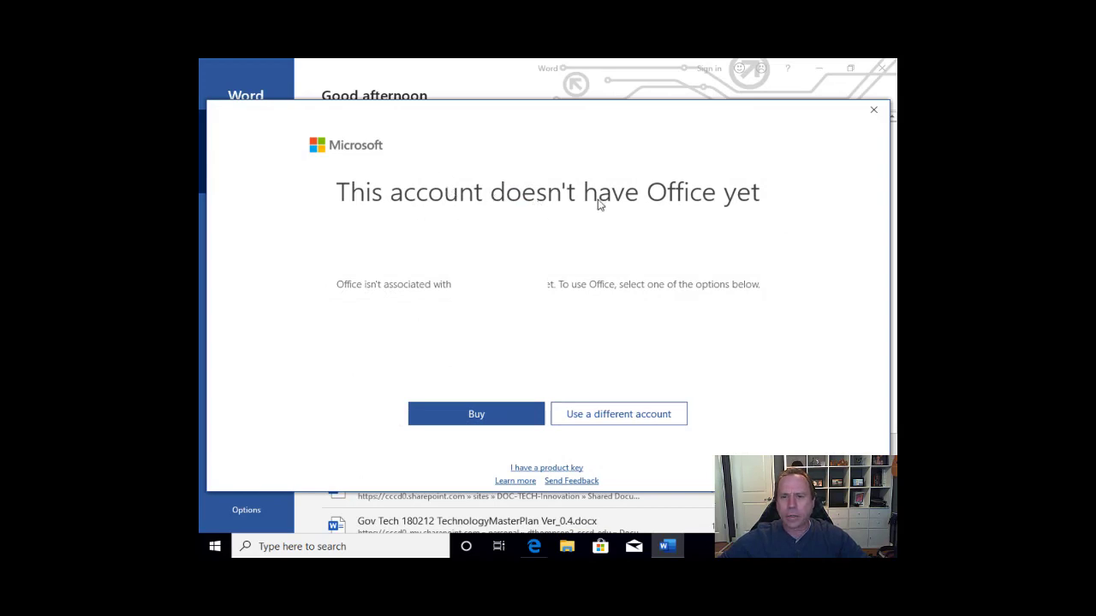
pyautogui.moveTo(524, 379)
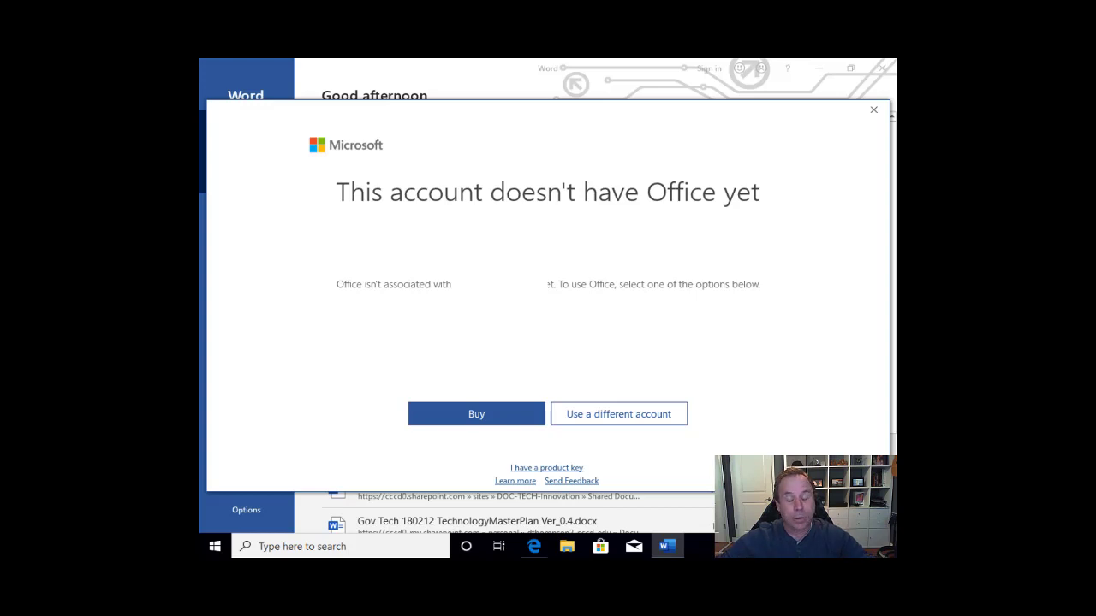
pyautogui.moveTo(572, 322)
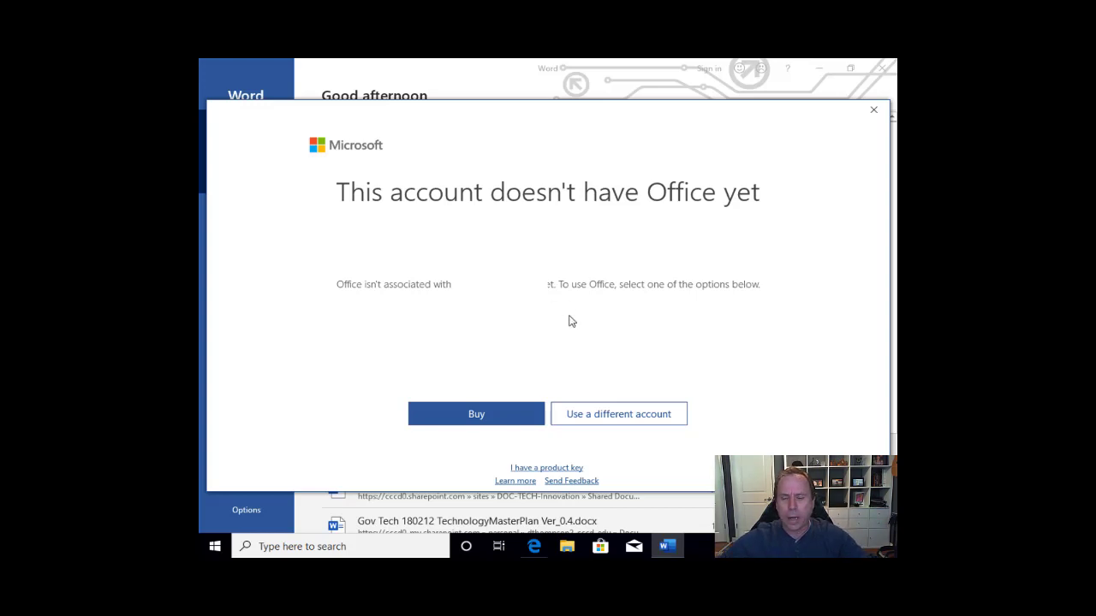
pyautogui.moveTo(621, 462)
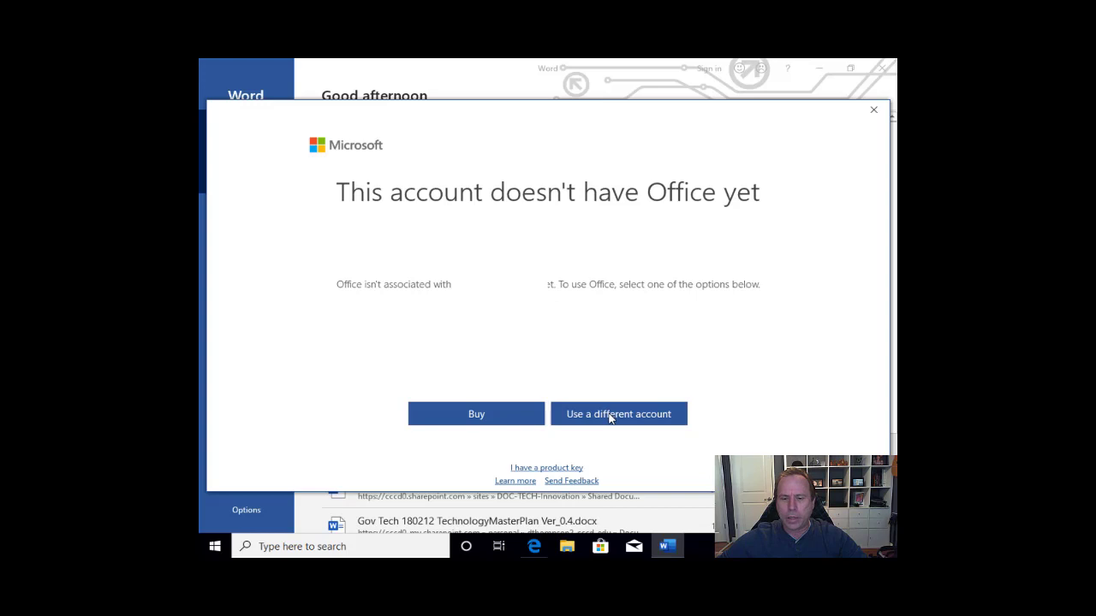
# Choose 'Use a different account' on the 'account doesn't have Office yet' dialog.
pyautogui.click(618, 412)
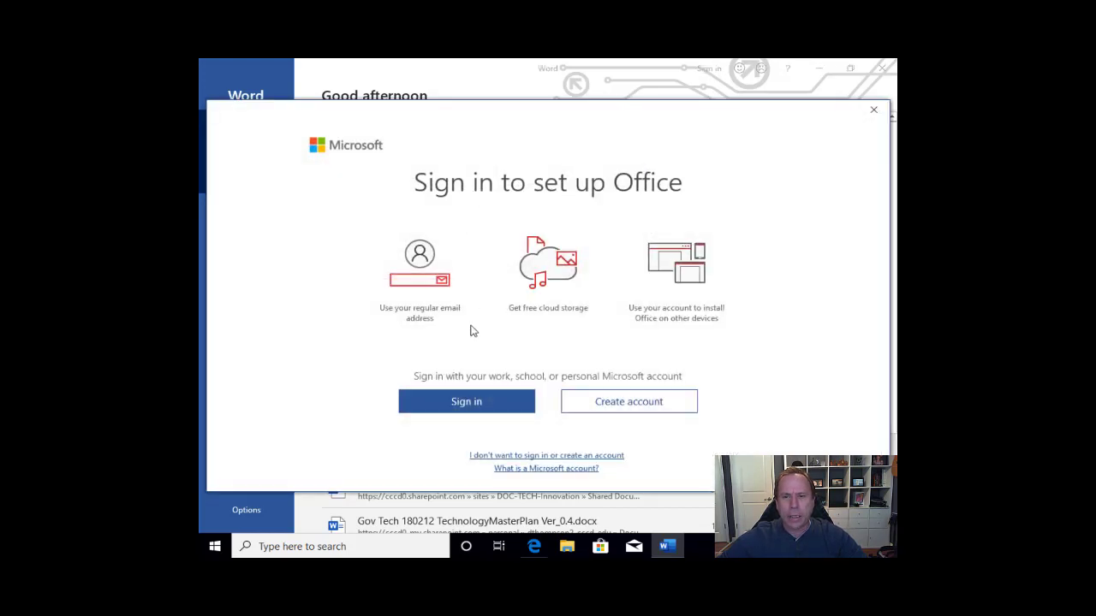
pyautogui.moveTo(465, 402)
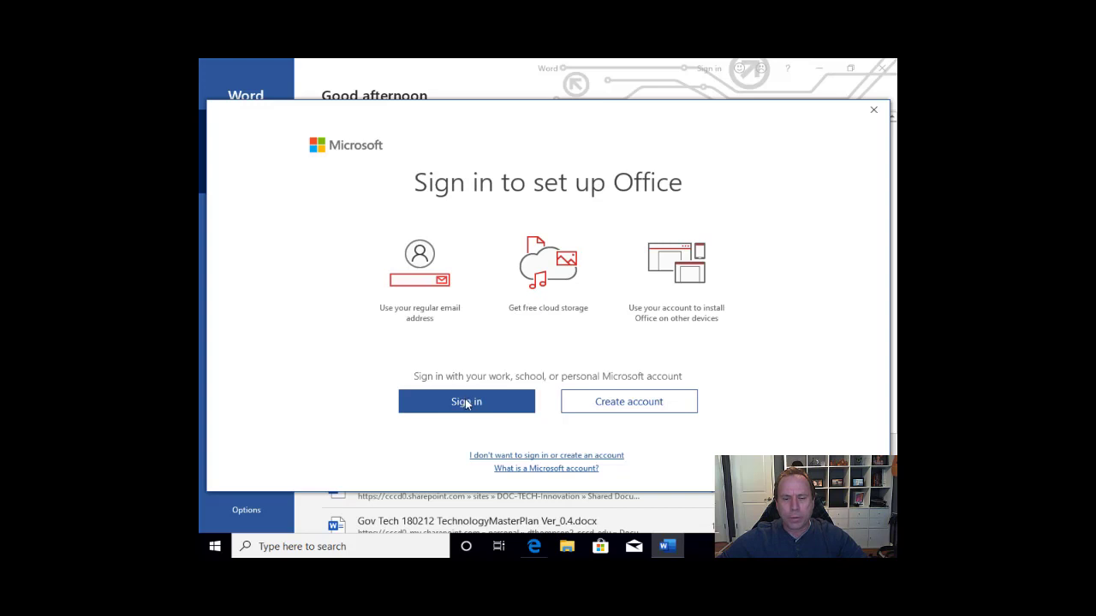
pyautogui.click(466, 401)
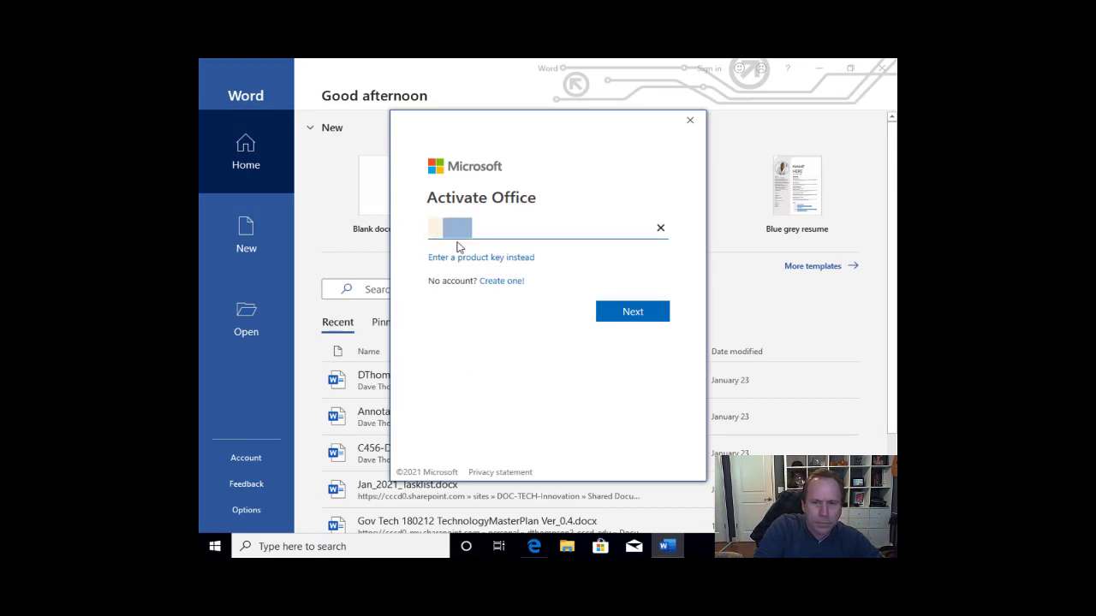
pyautogui.write('@d')
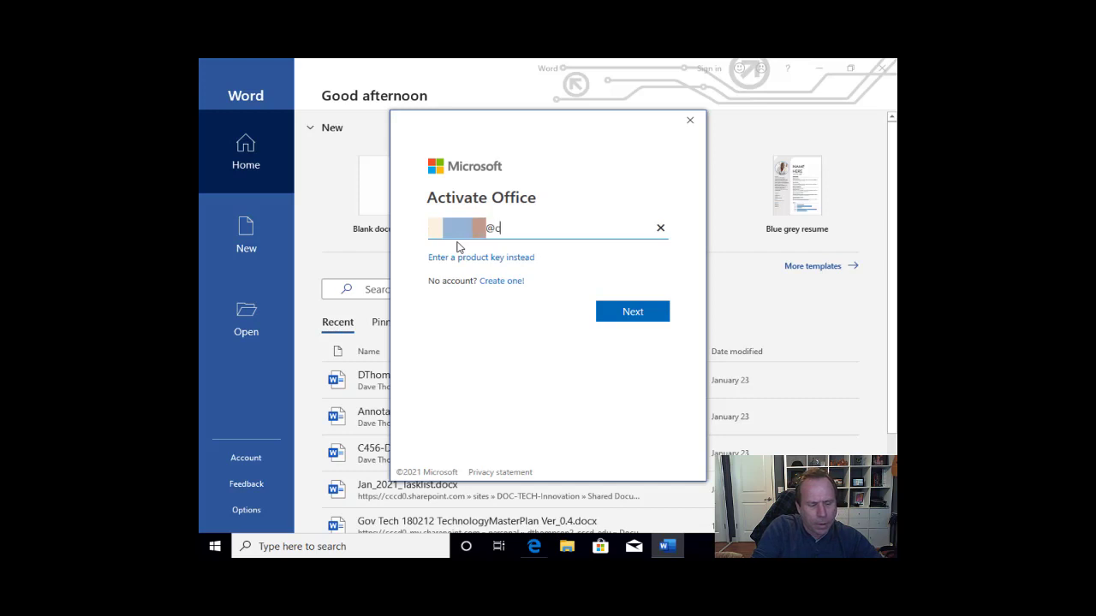
pyautogui.write('ccd.')
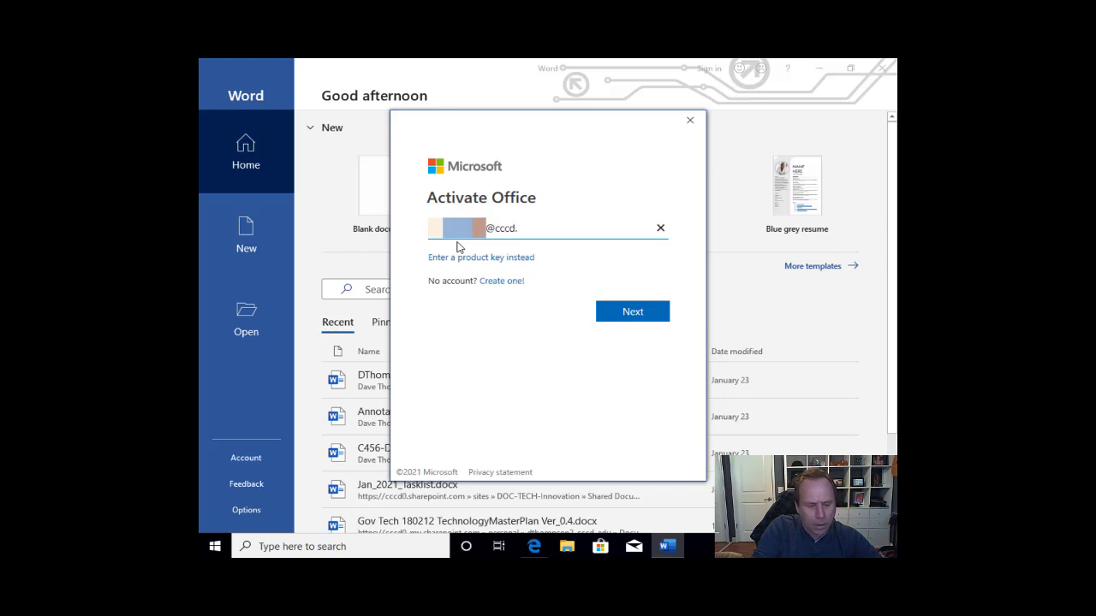
pyautogui.write('edu')
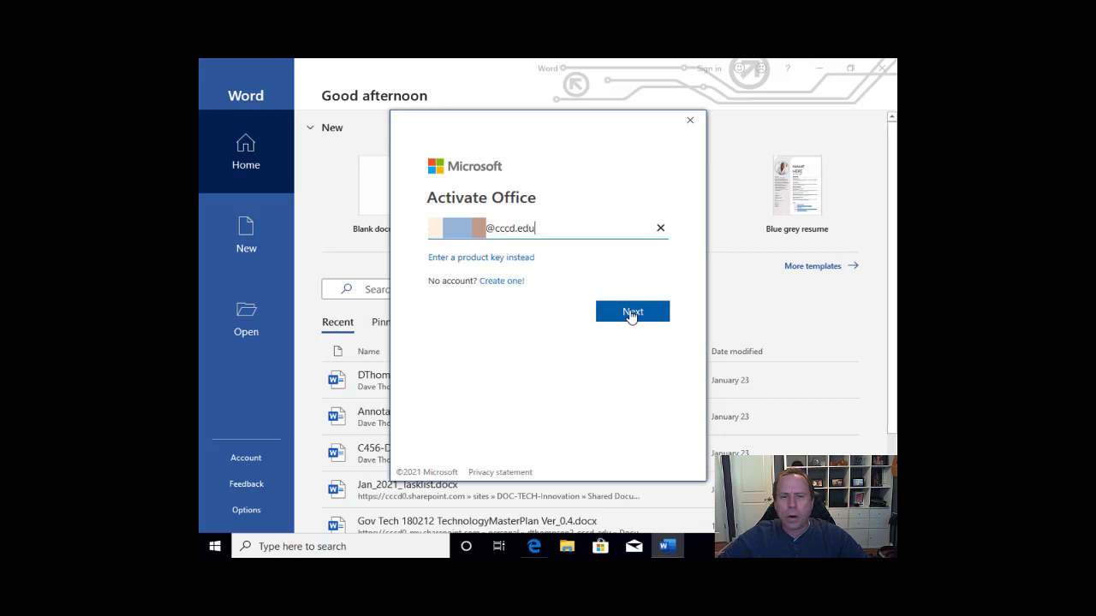
pyautogui.click(632, 311)
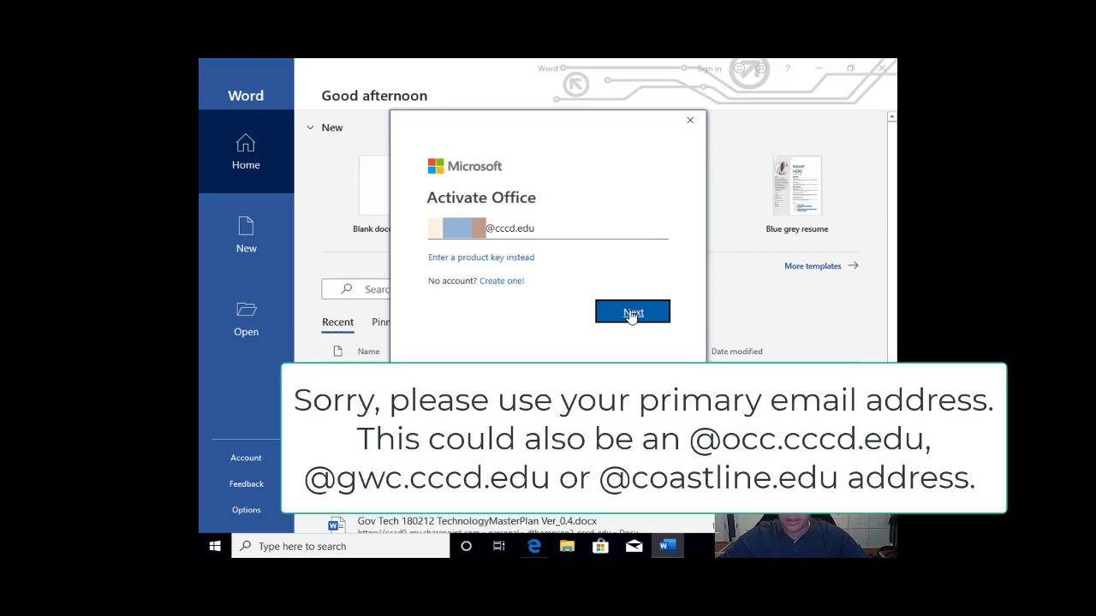
pyautogui.click(631, 311)
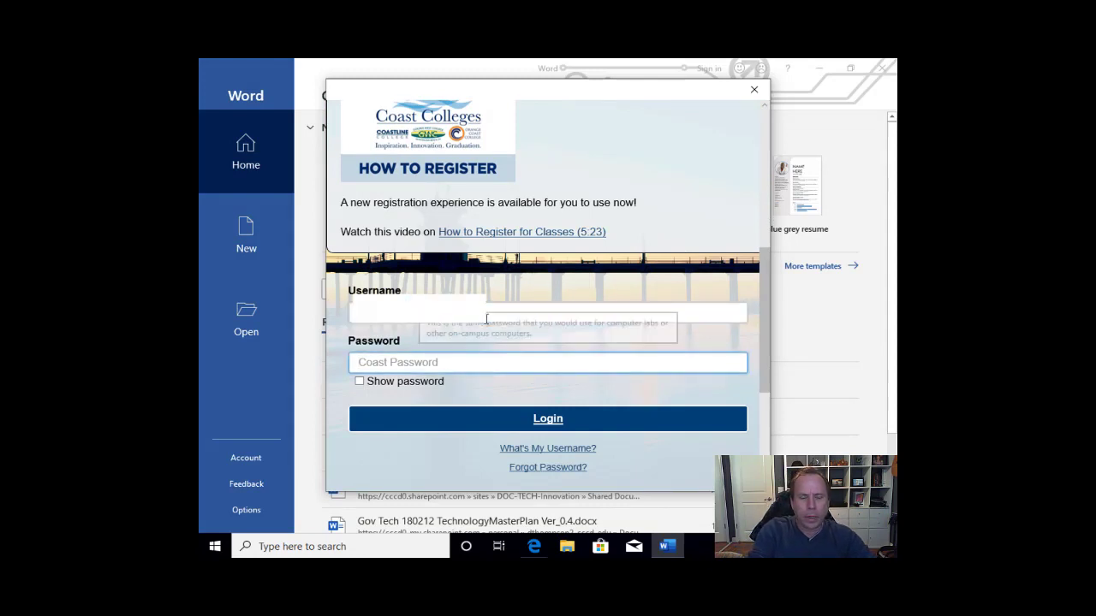
# Enter the Coast Colleges password and log in to the college account.
pyautogui.write('••')
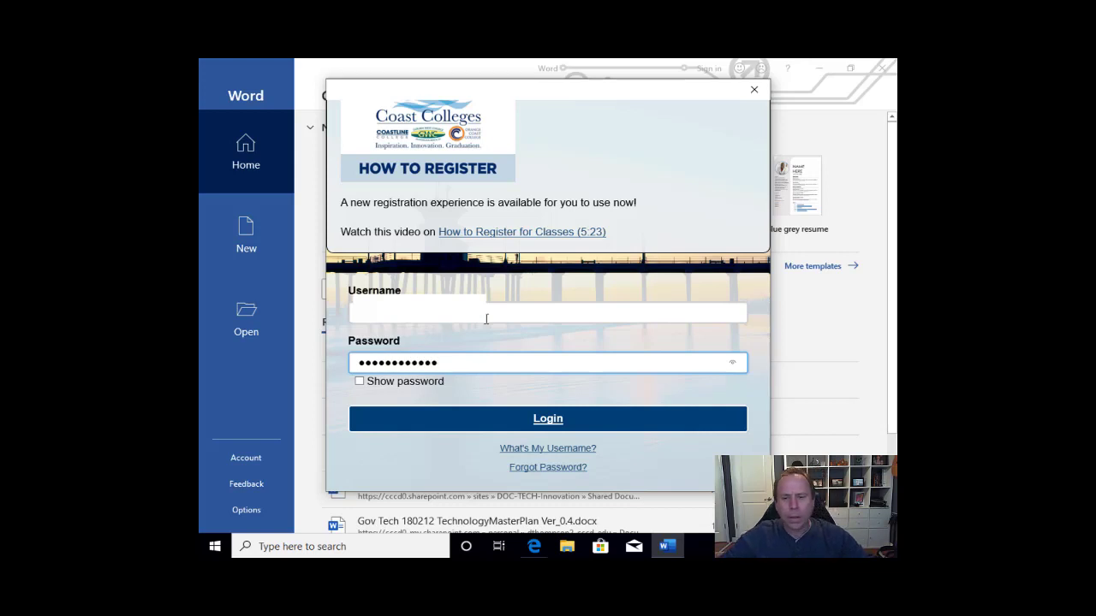
pyautogui.click(548, 418)
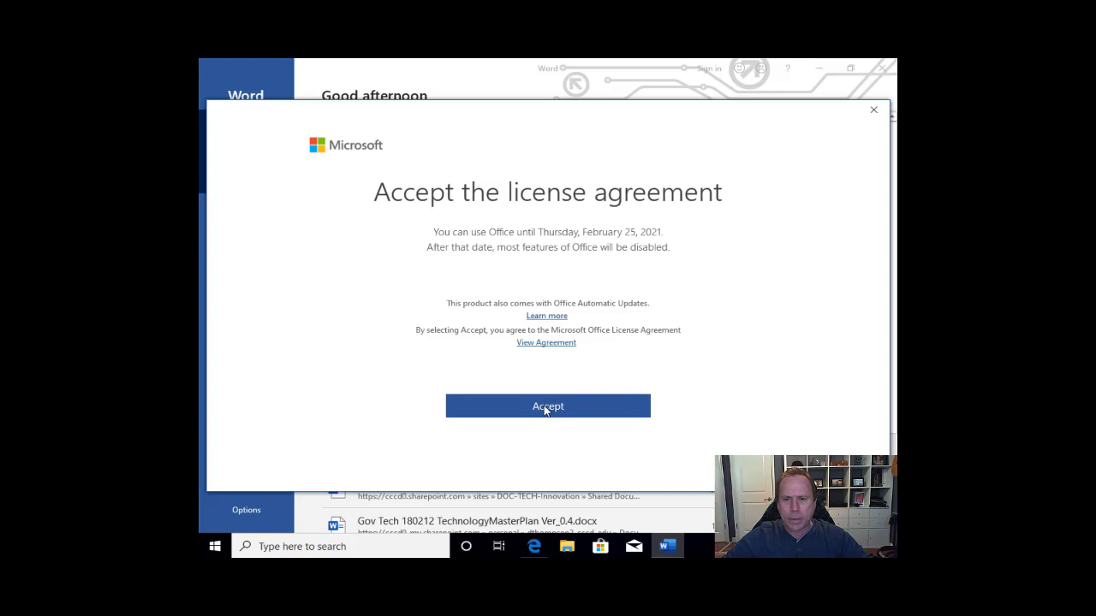
# Accept the Office license agreement and stay signed in to all apps with device management allowed.
pyautogui.click(548, 406)
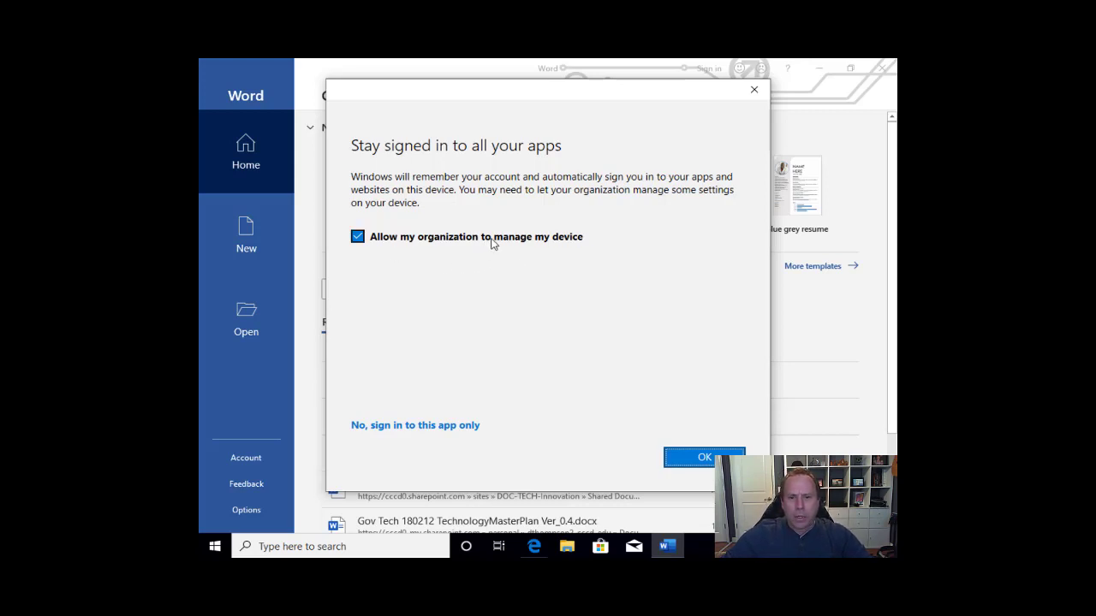
pyautogui.moveTo(445, 249)
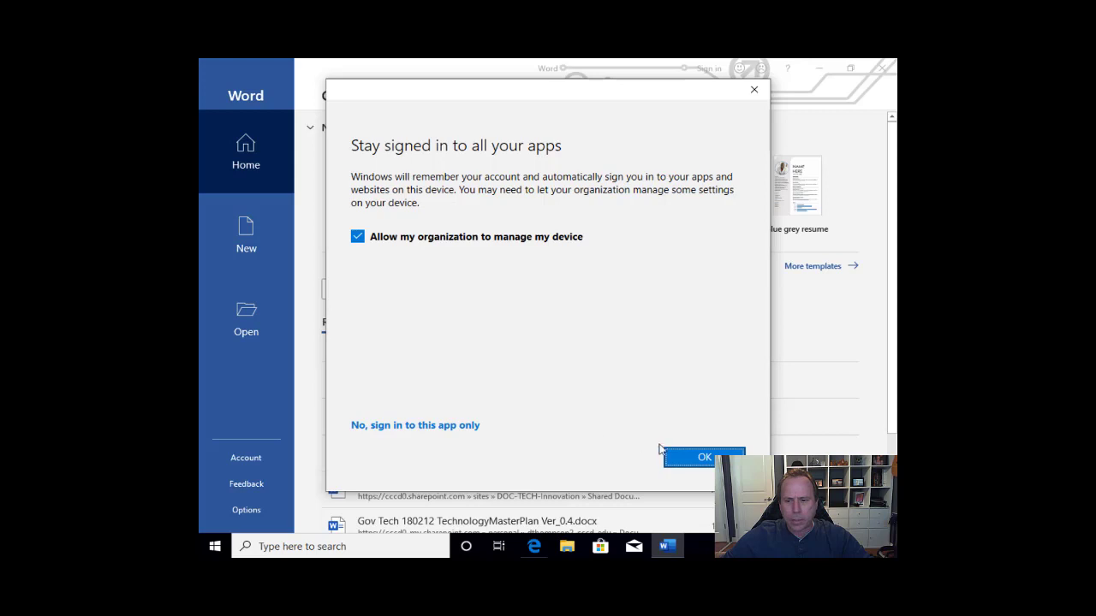
pyautogui.click(704, 456)
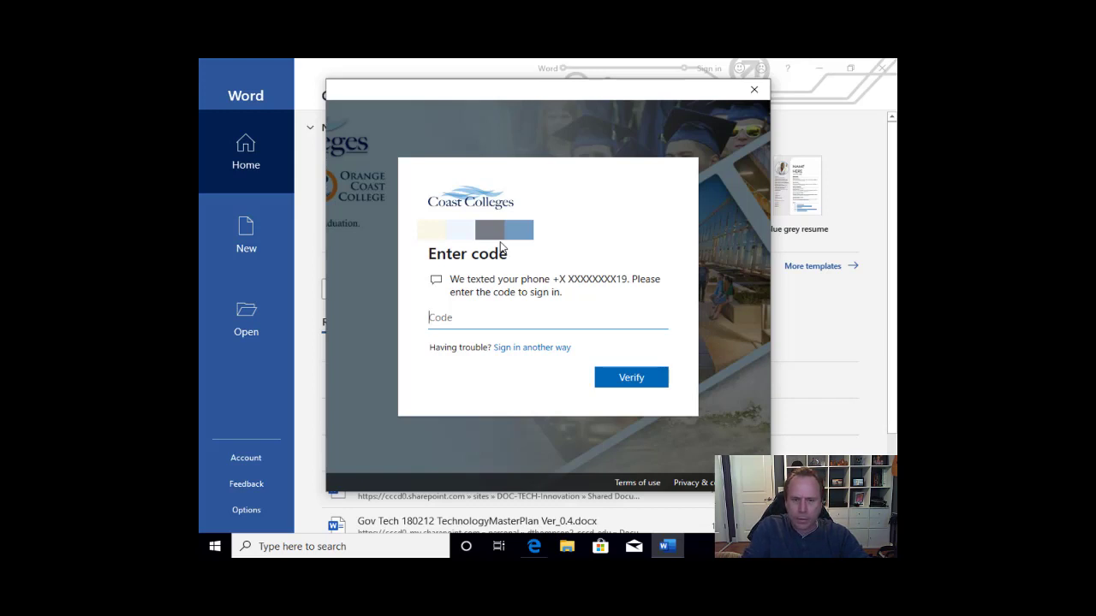
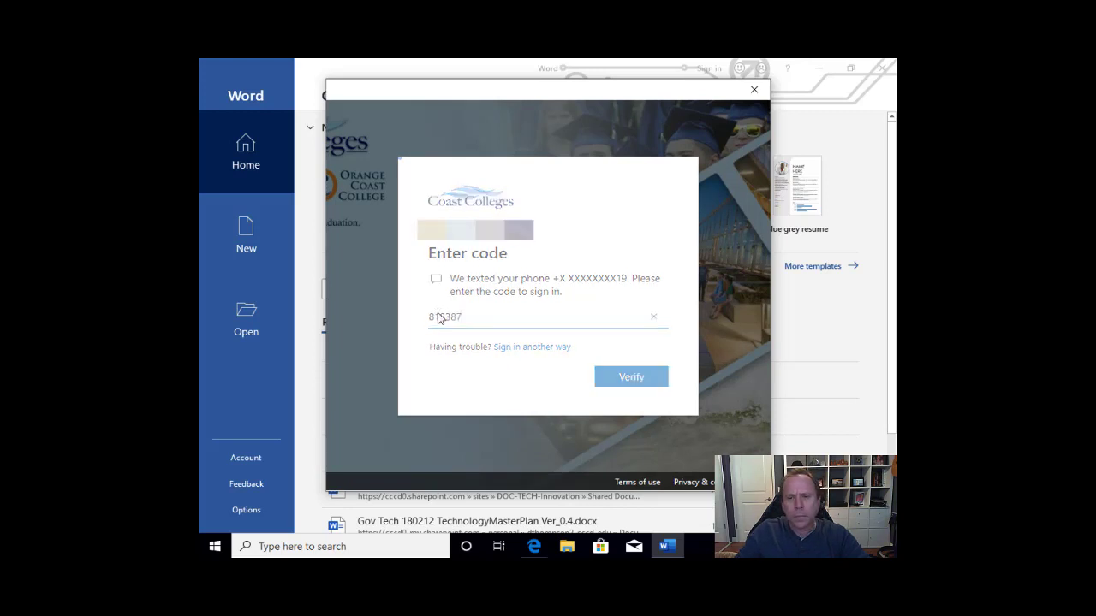
pyautogui.click(630, 376)
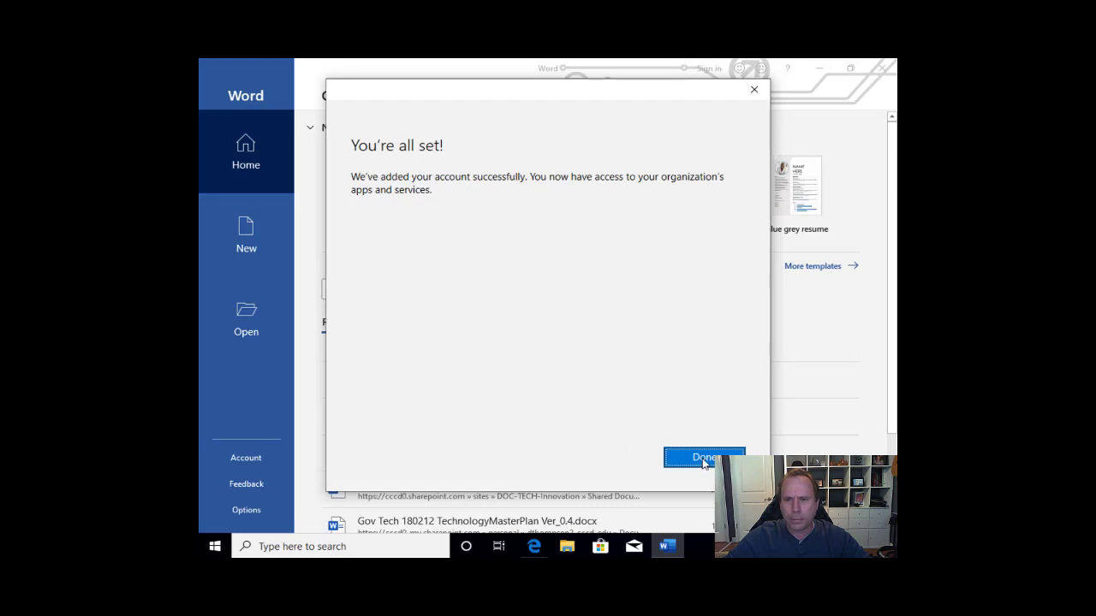
# Dismiss the 'You're all set!' confirmation to return to Word's signed-in start screen.
pyautogui.click(703, 455)
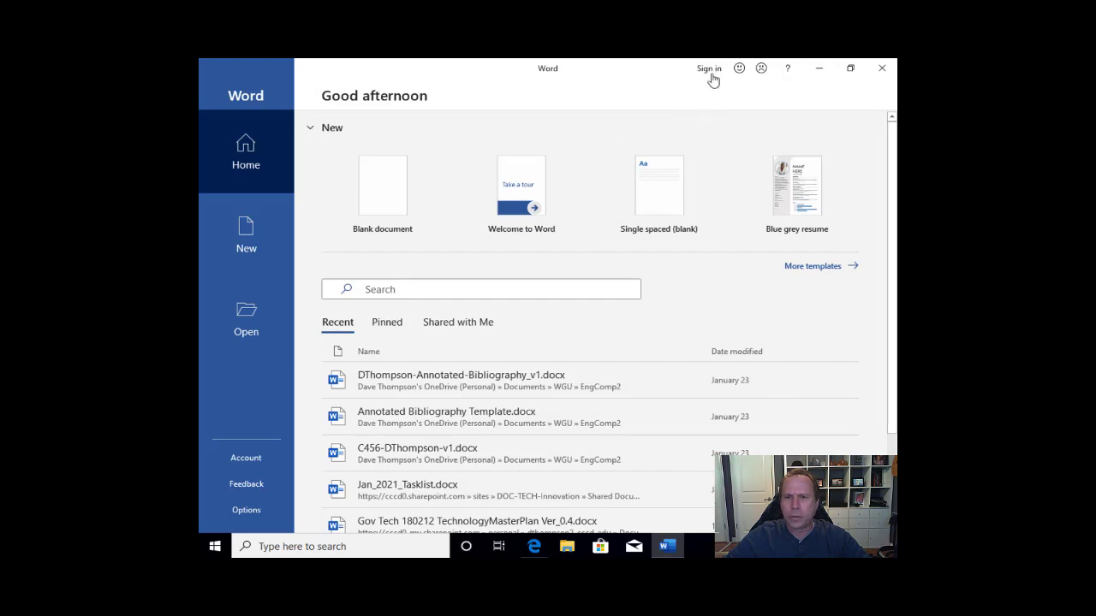
pyautogui.moveTo(487, 187)
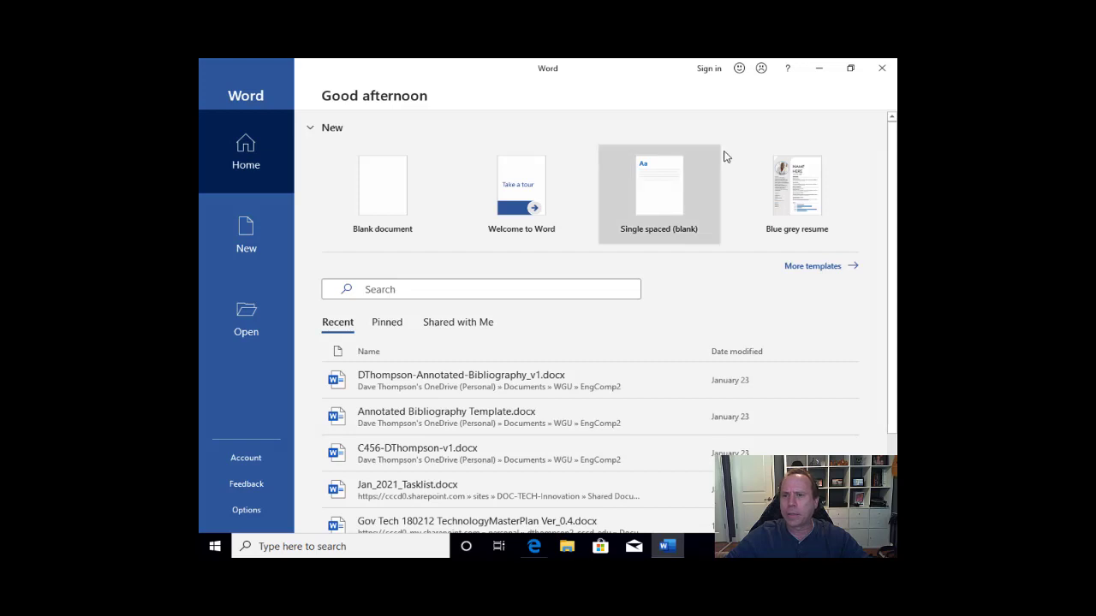
pyautogui.moveTo(777, 125)
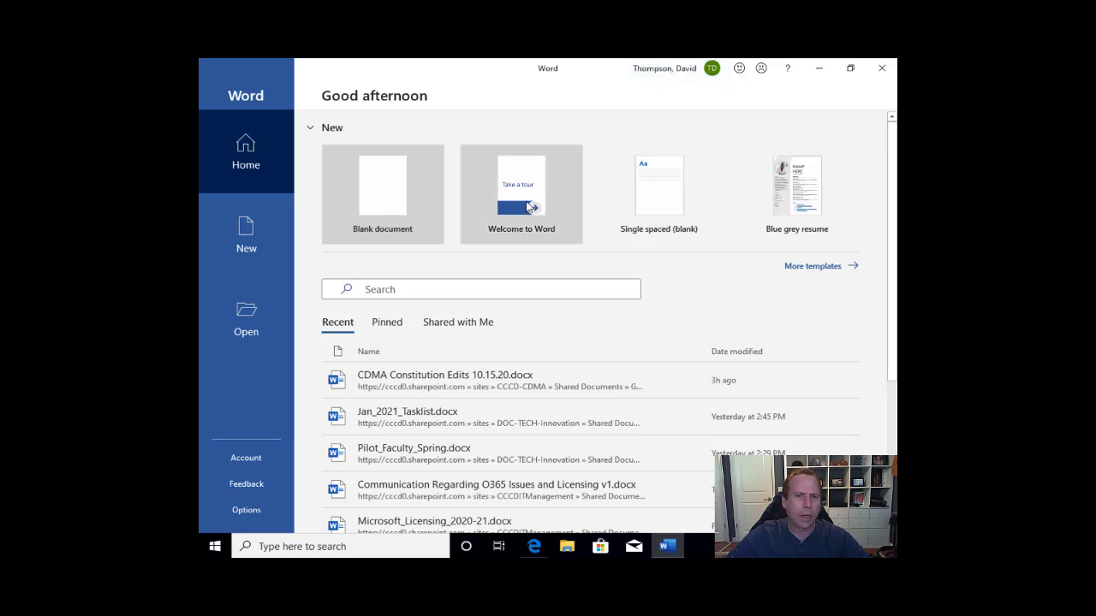
pyautogui.moveTo(514, 197)
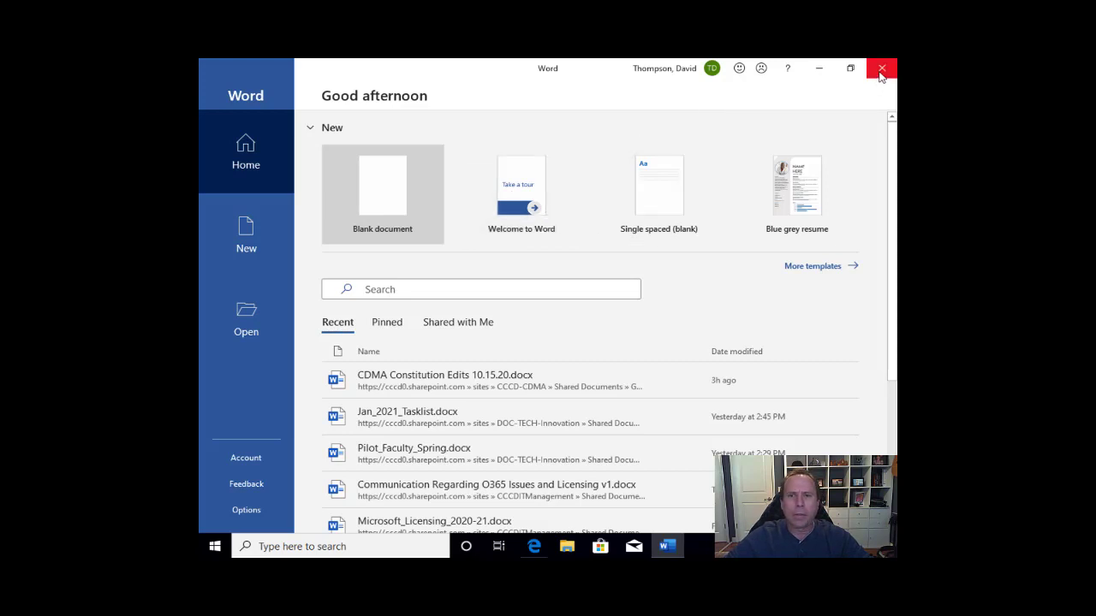
pyautogui.moveTo(732, 97)
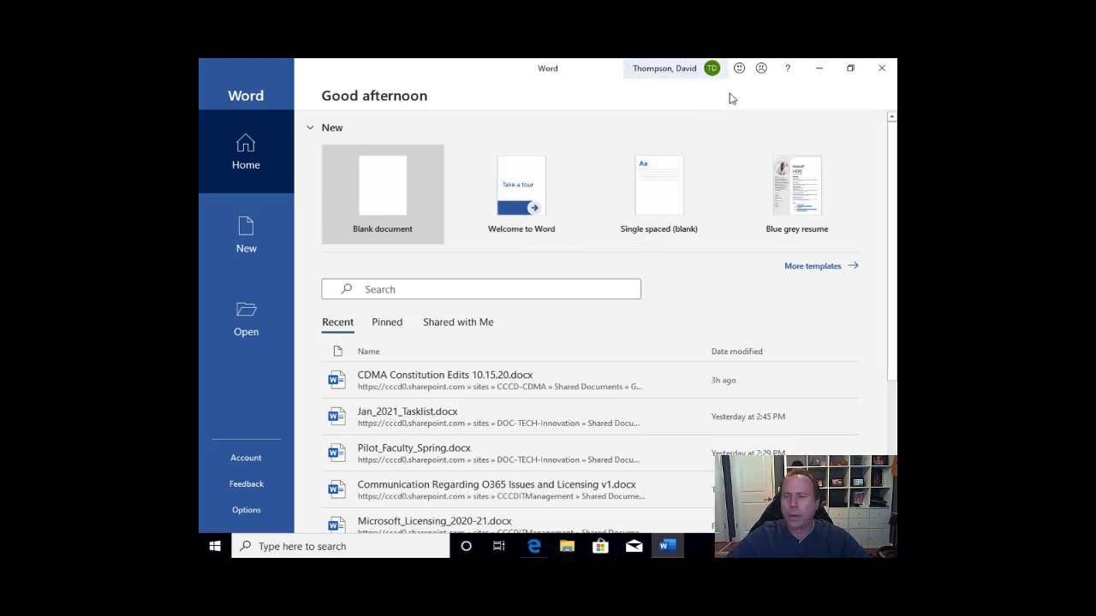
pyautogui.moveTo(882, 69)
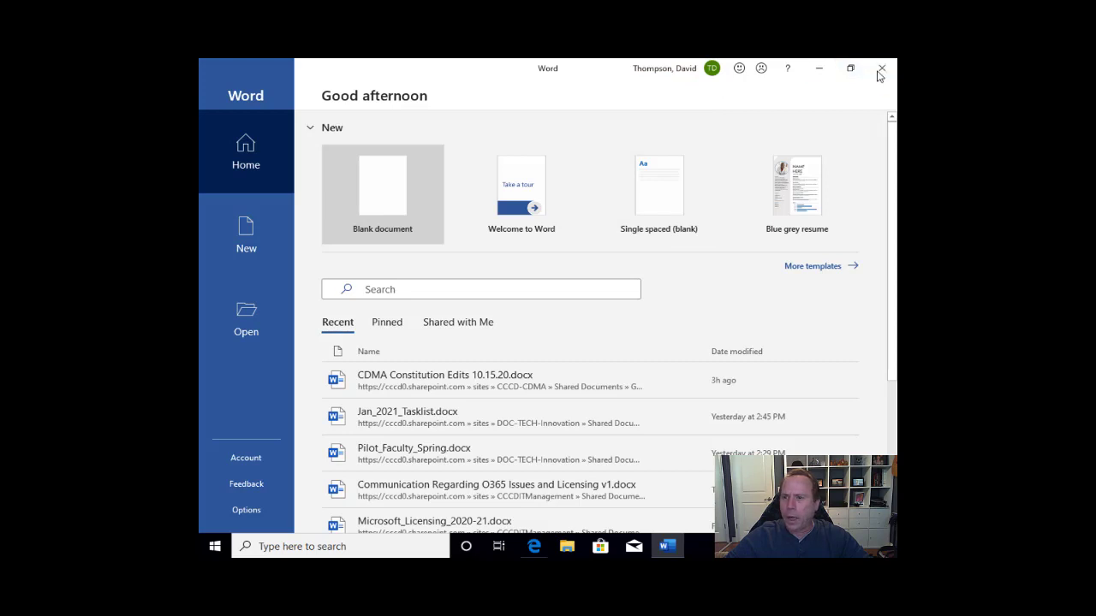
# Close Word, launch PowerPoint from Start to confirm the college account, then close it.
pyautogui.click(880, 69)
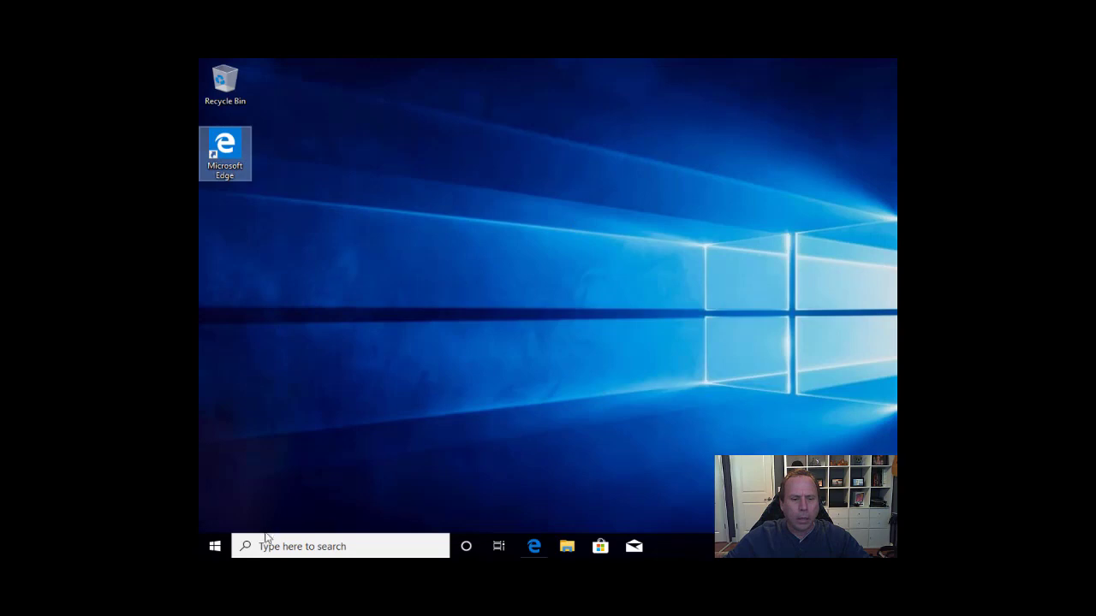
pyautogui.click(216, 546)
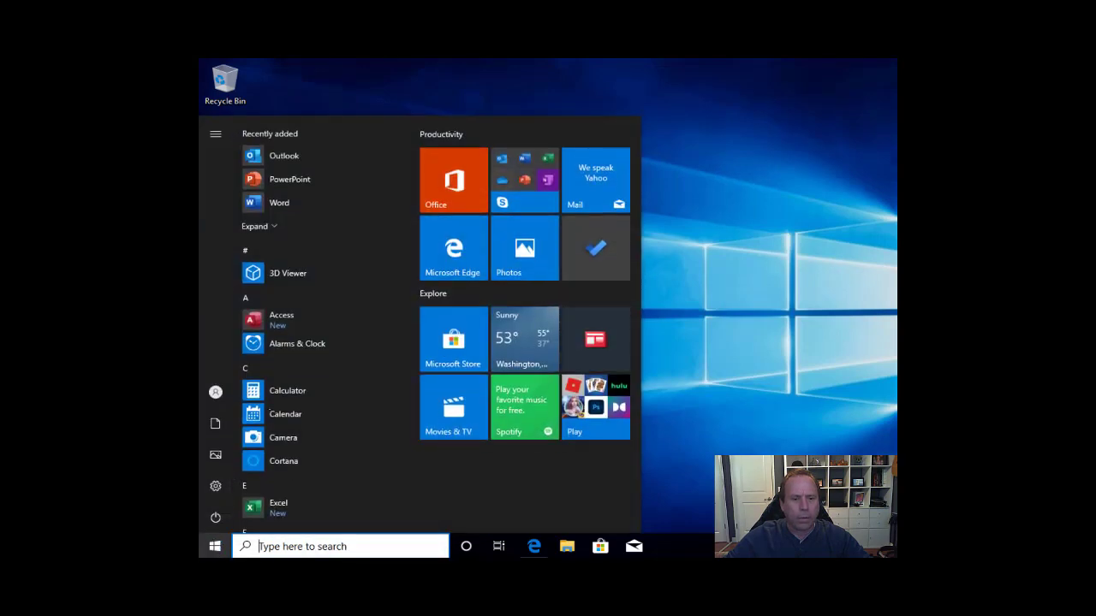
pyautogui.moveTo(290, 180)
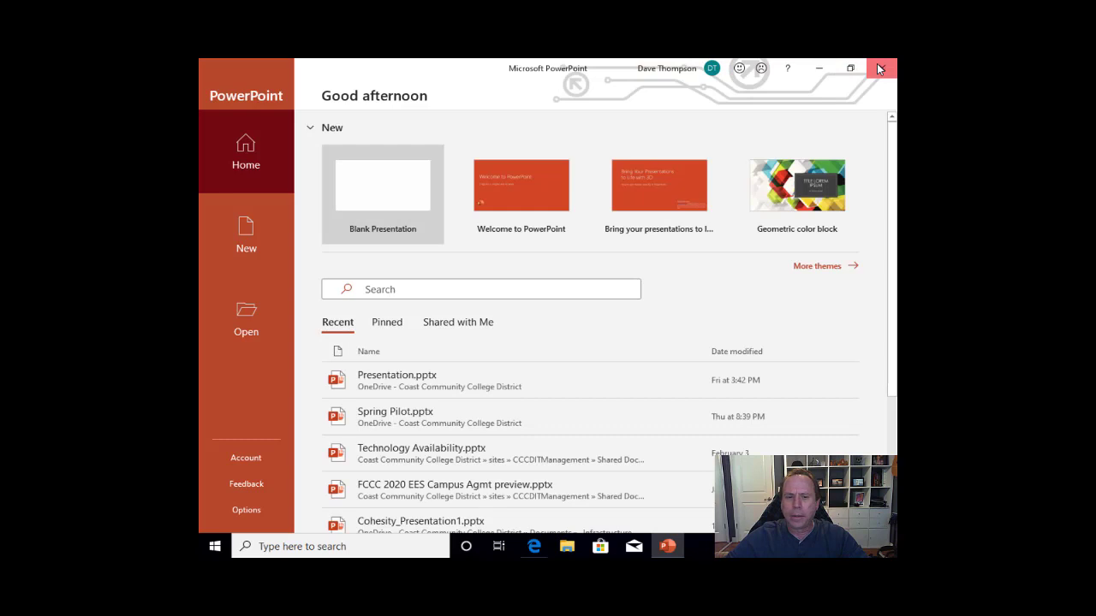
pyautogui.click(880, 69)
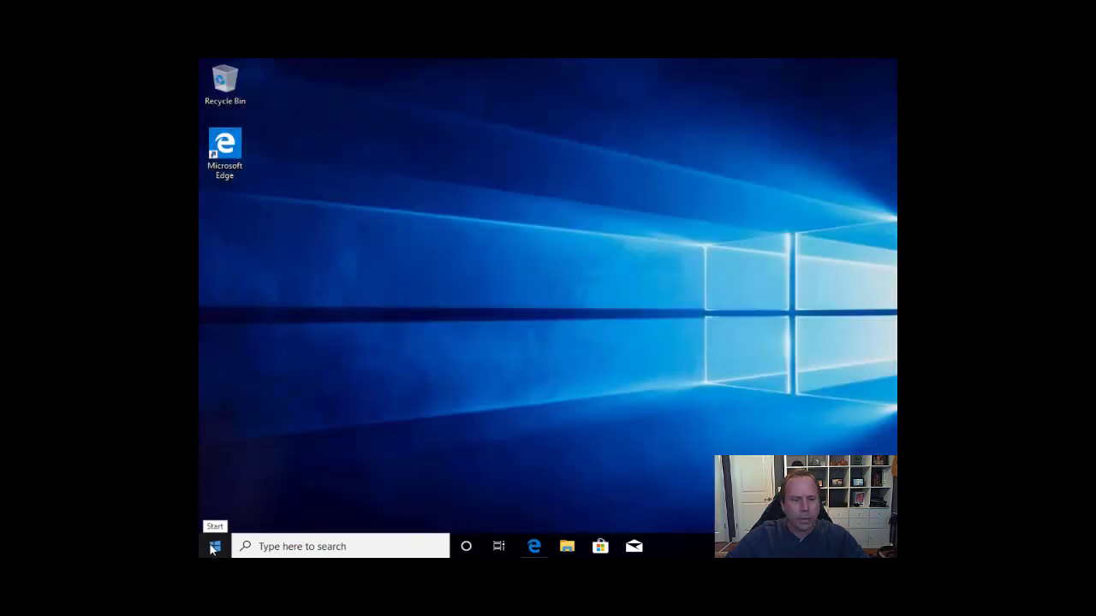
# Launch Outlook from Start and connect the college email address as a Microsoft 365 account.
pyautogui.click(214, 546)
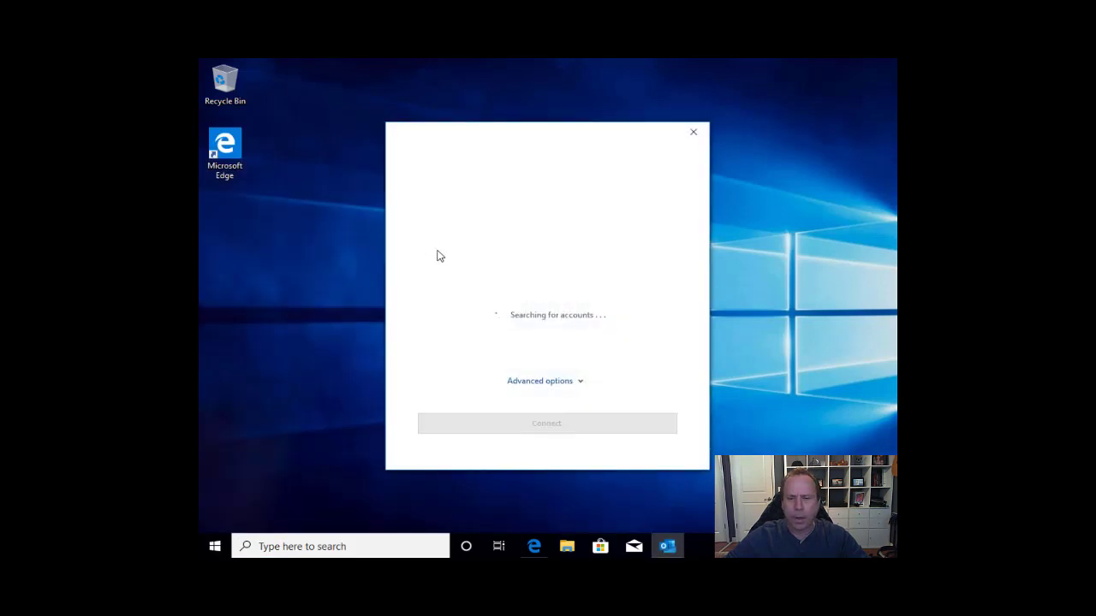
pyautogui.moveTo(603, 315)
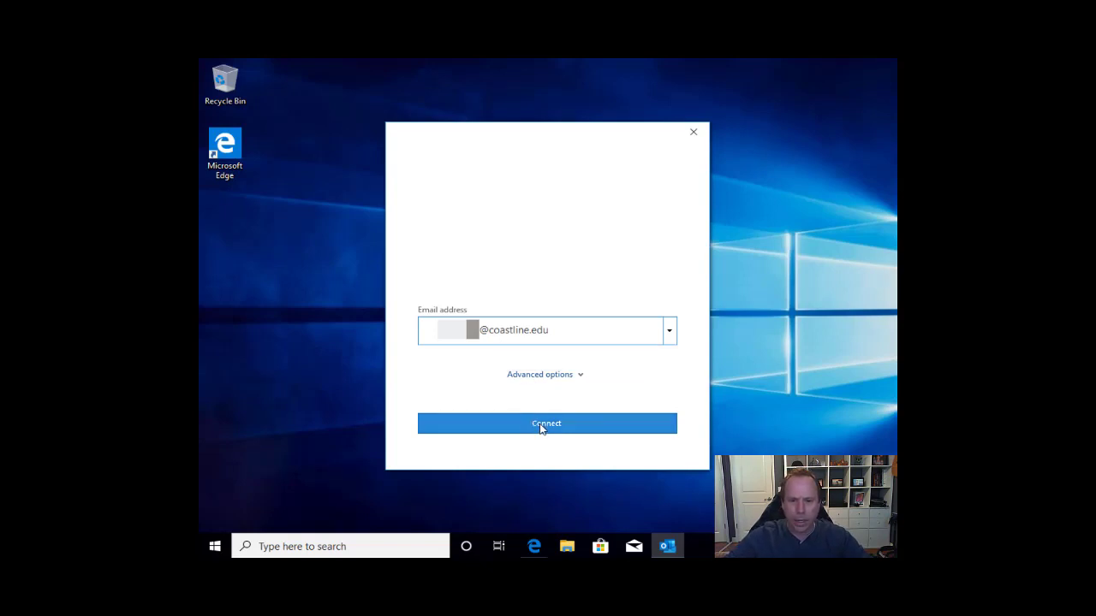
pyautogui.click(546, 423)
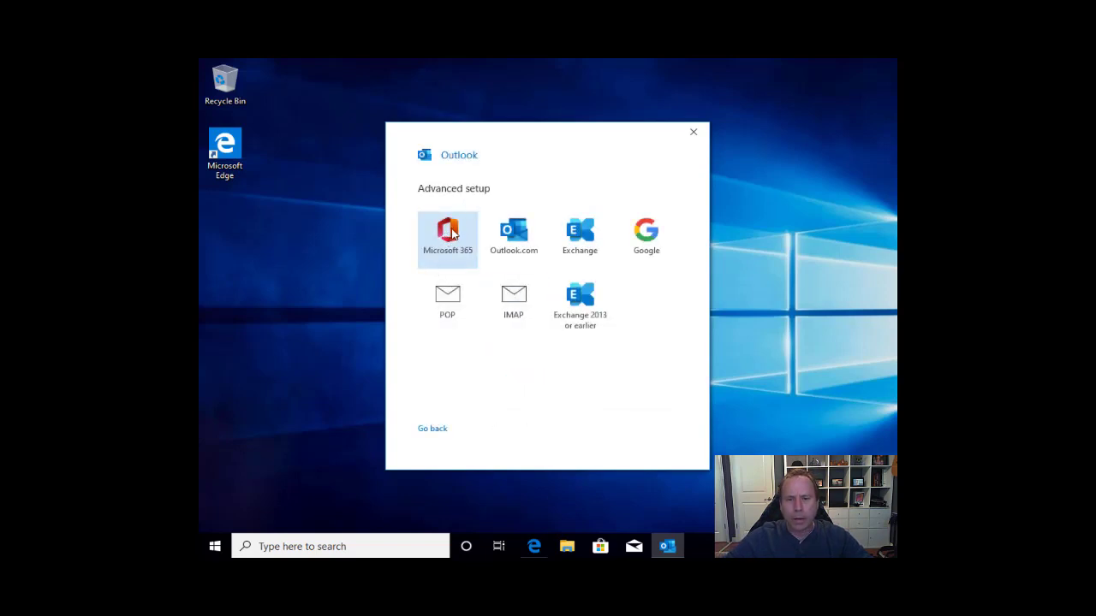
pyautogui.click(447, 238)
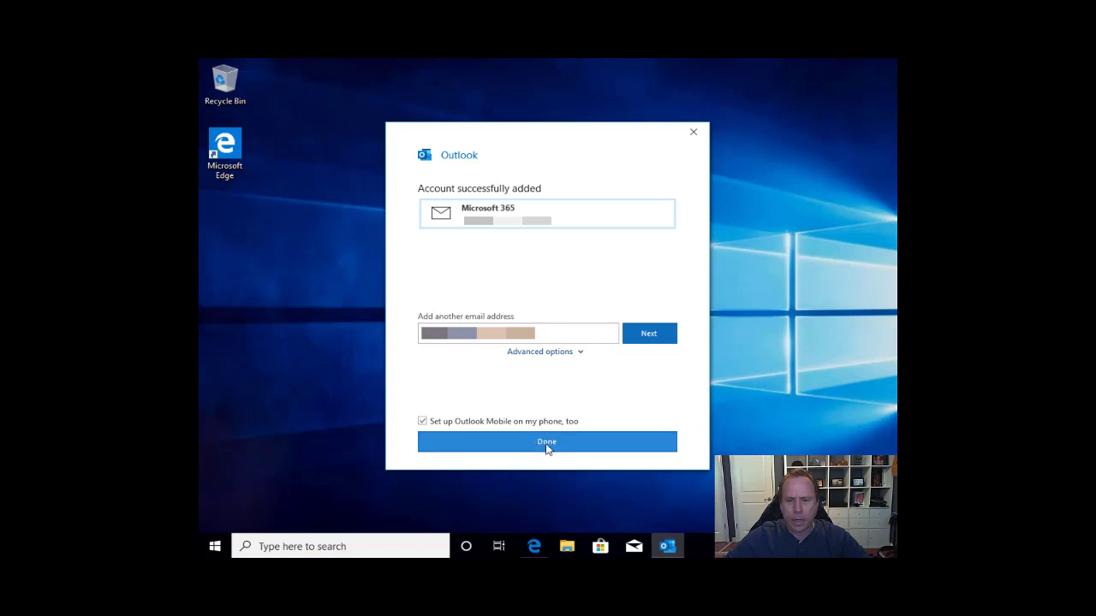
pyautogui.moveTo(466, 441)
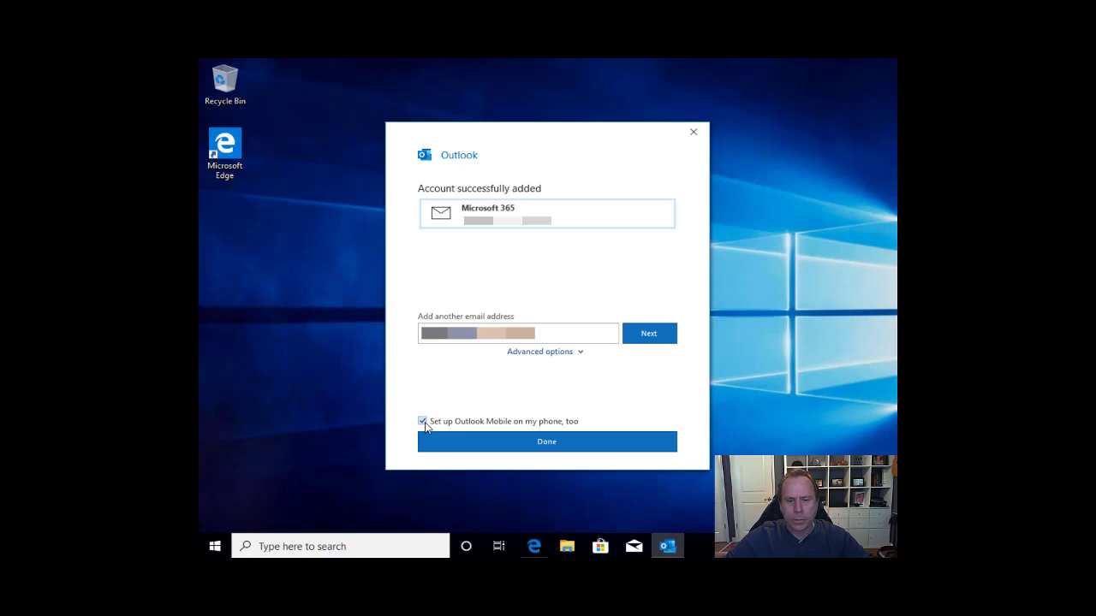
# Uncheck 'Set up Outlook Mobile on my phone' and finish adding the account.
pyautogui.click(421, 421)
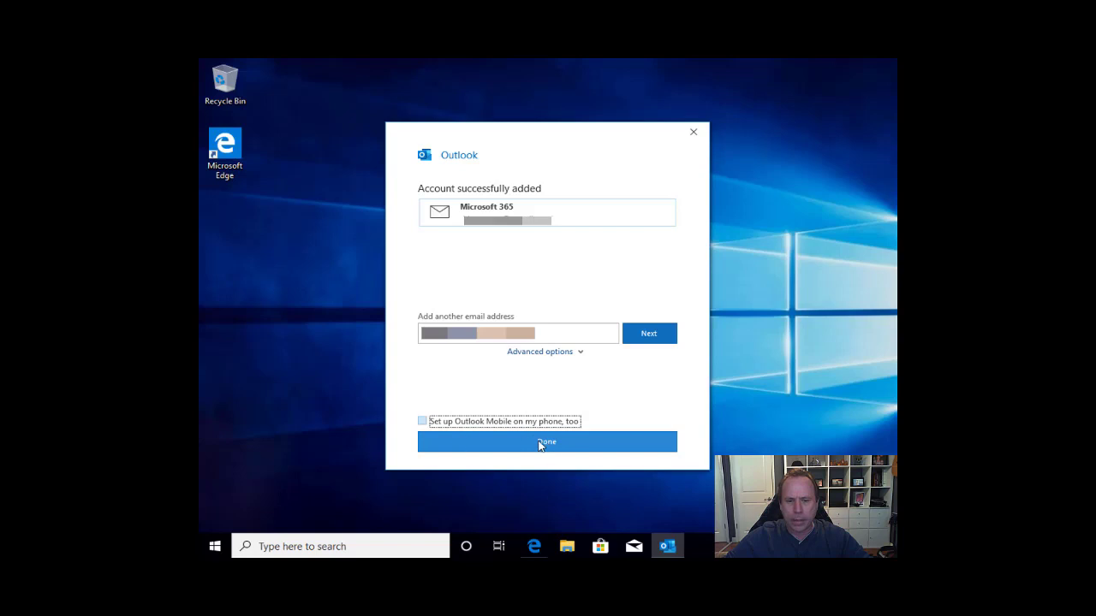
pyautogui.click(546, 442)
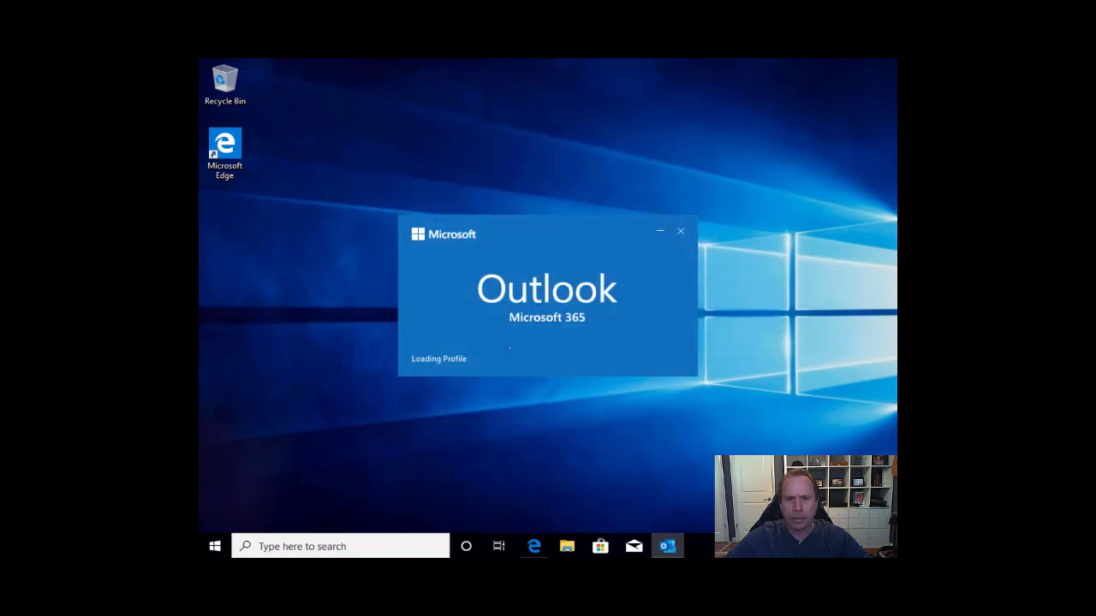
pyautogui.moveTo(478, 220)
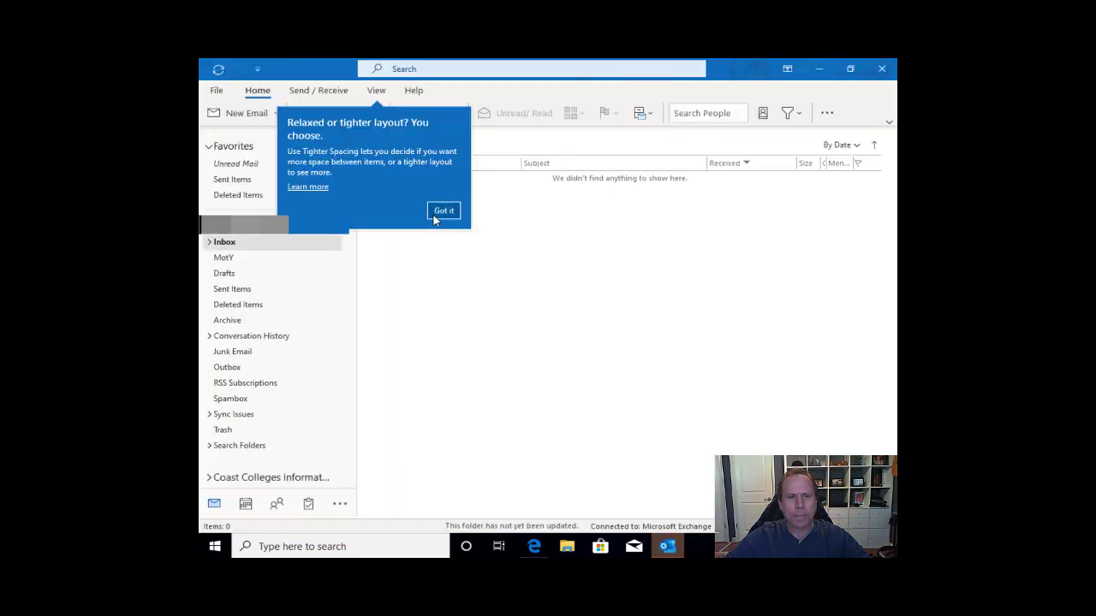
# Dismiss the layout tip once the college inbox loads, then close Outlook.
pyautogui.click(444, 209)
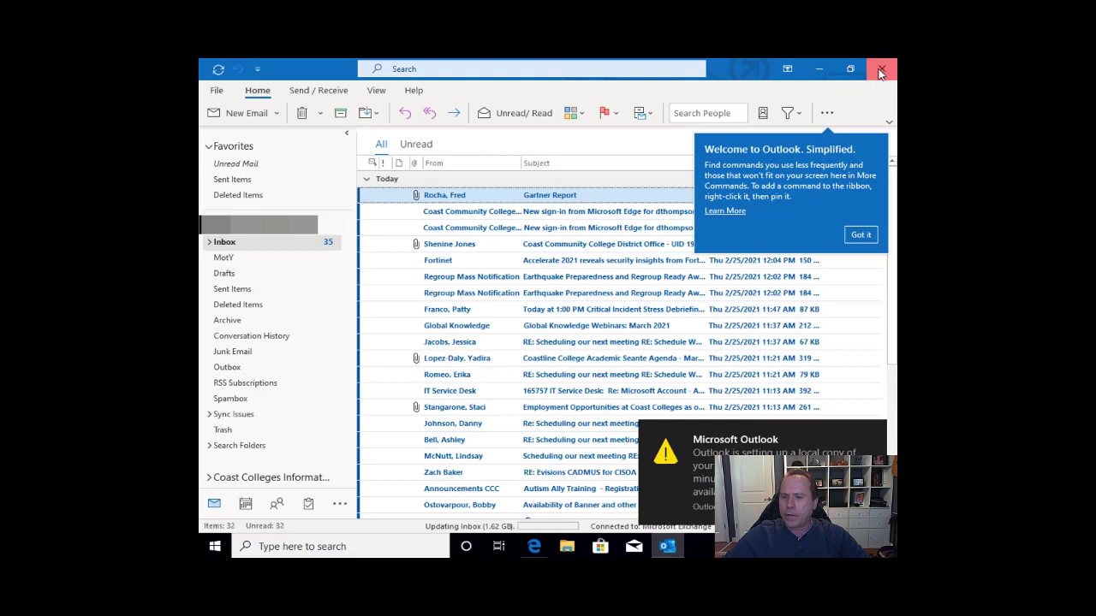
pyautogui.click(880, 68)
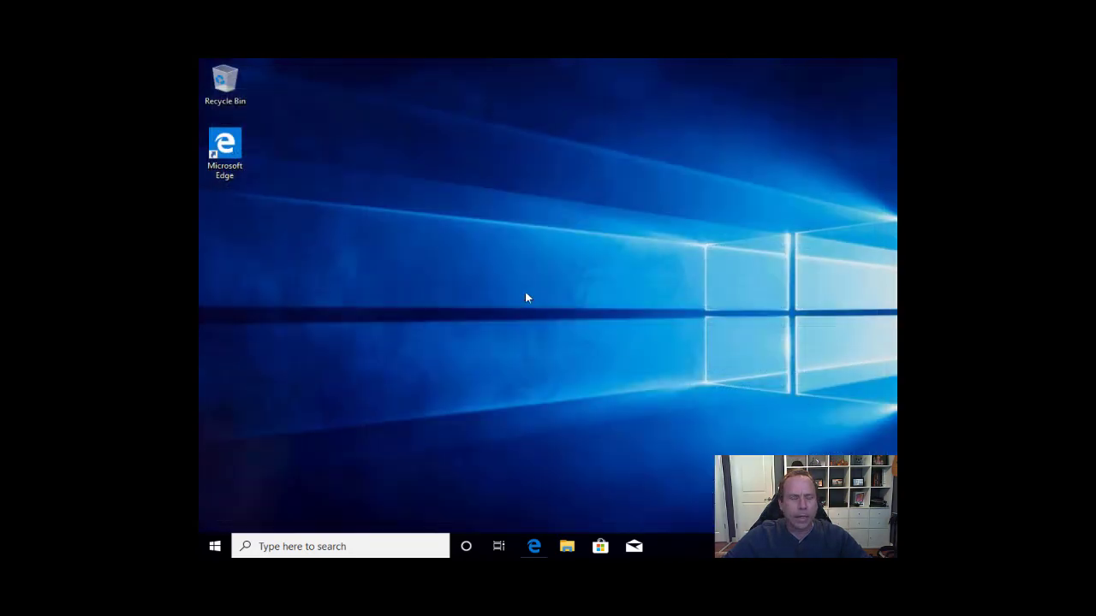
pyautogui.moveTo(445, 264)
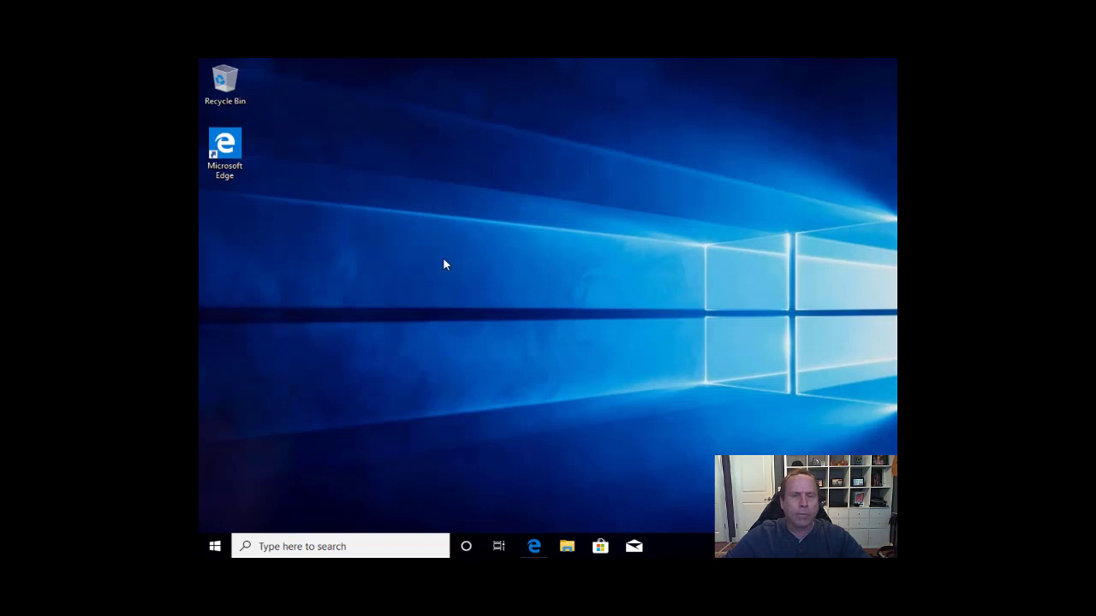
pyautogui.moveTo(420, 271)
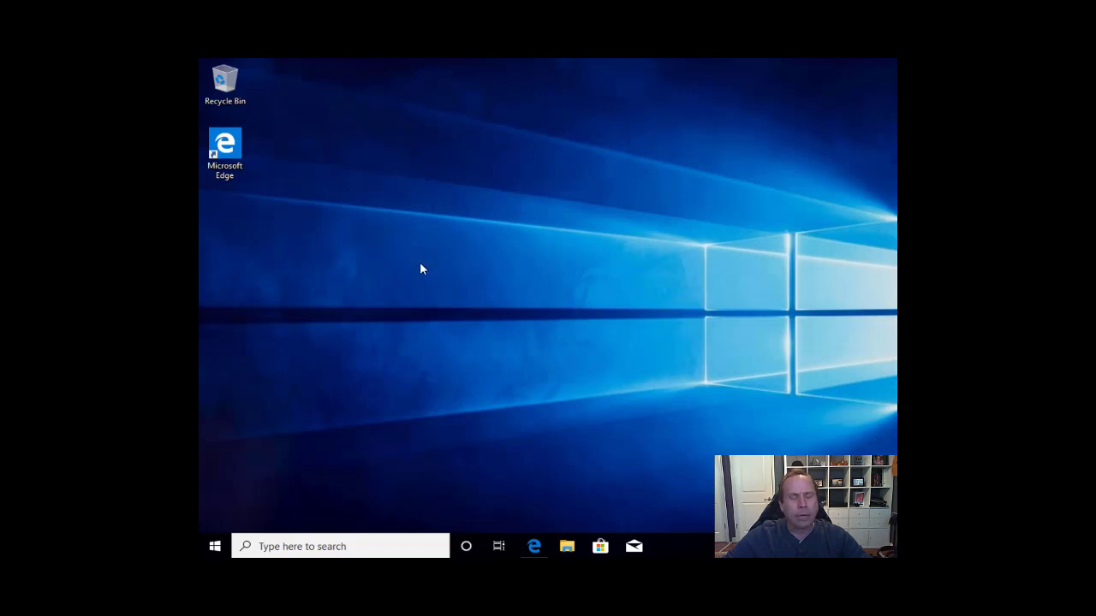